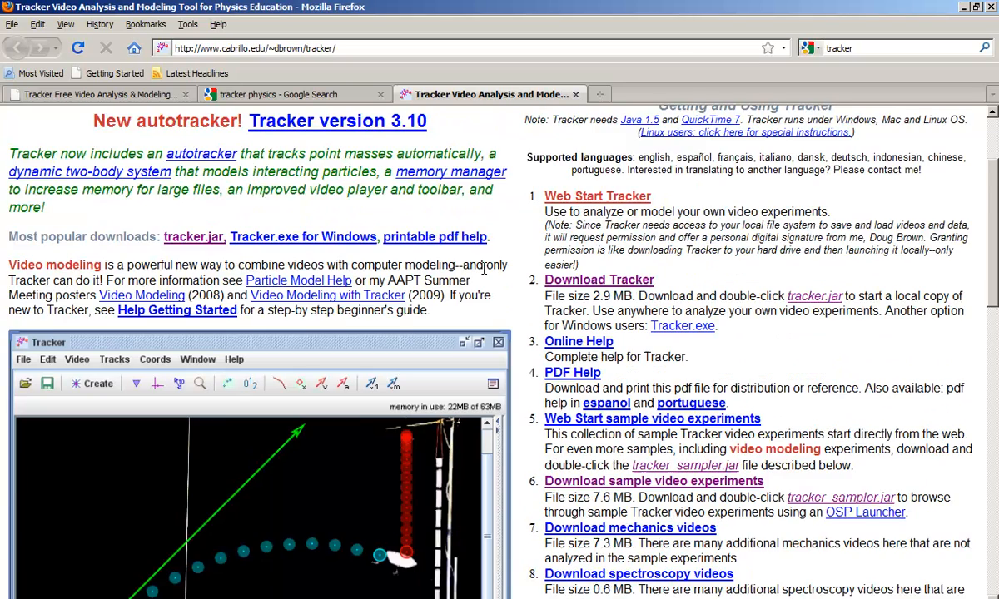
Reach the Tracker Video Analysis site from the Google results for tracker physics.
scroll("down", 3)
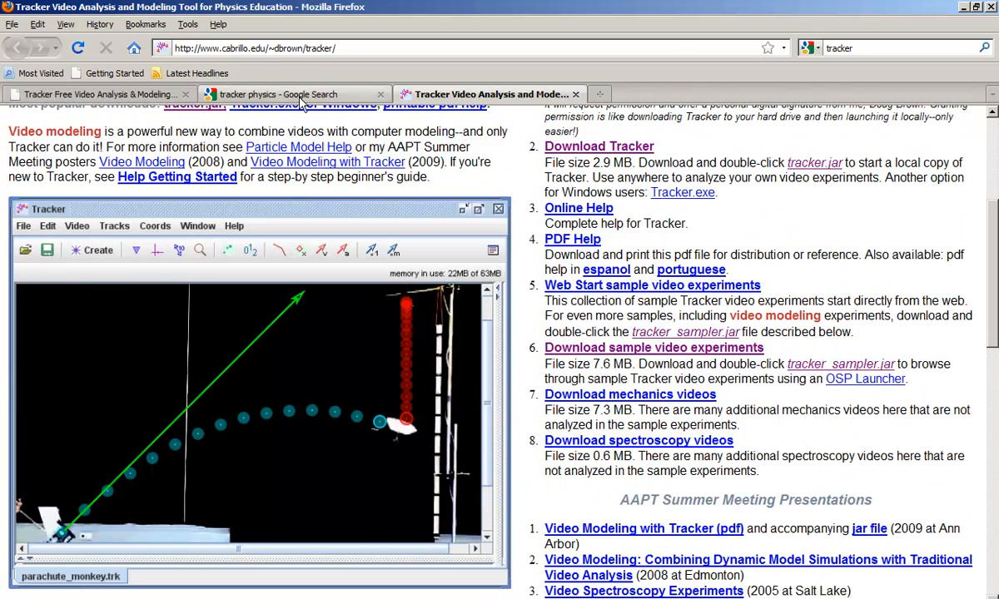
left_click(275, 93)
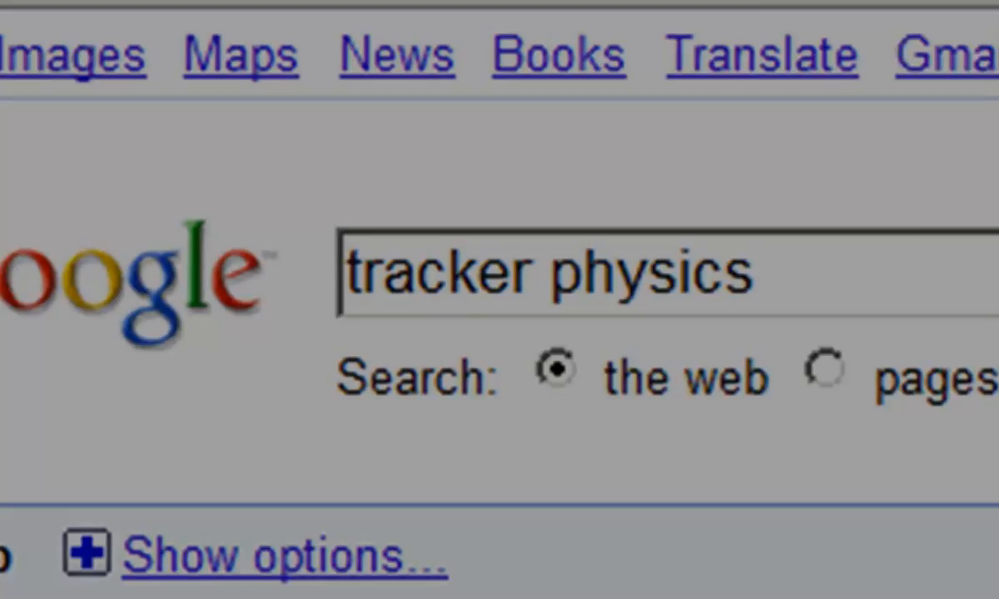
left_click(436, 163)
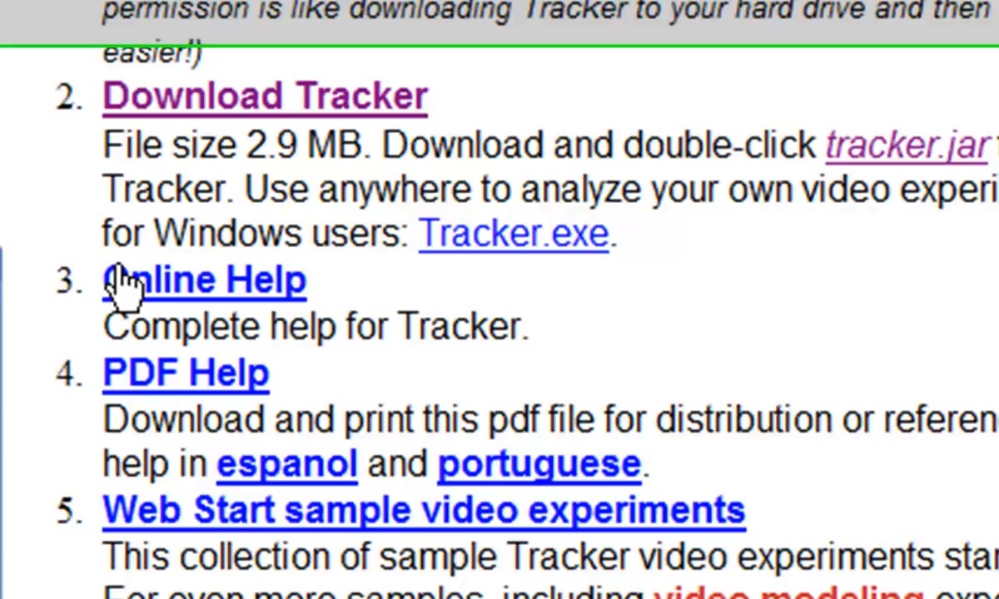
scroll("down", 3)
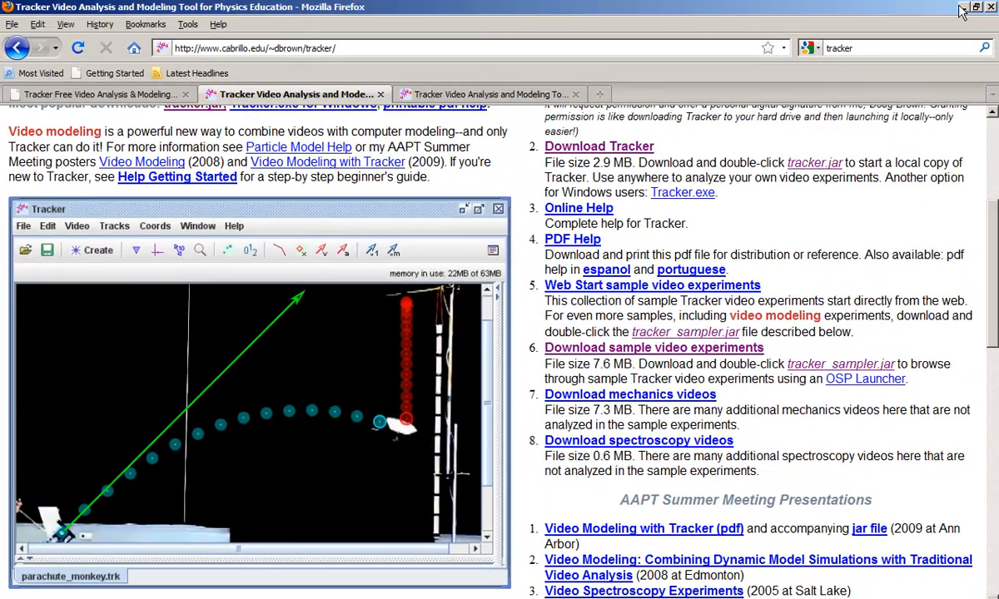
left_click(975, 7)
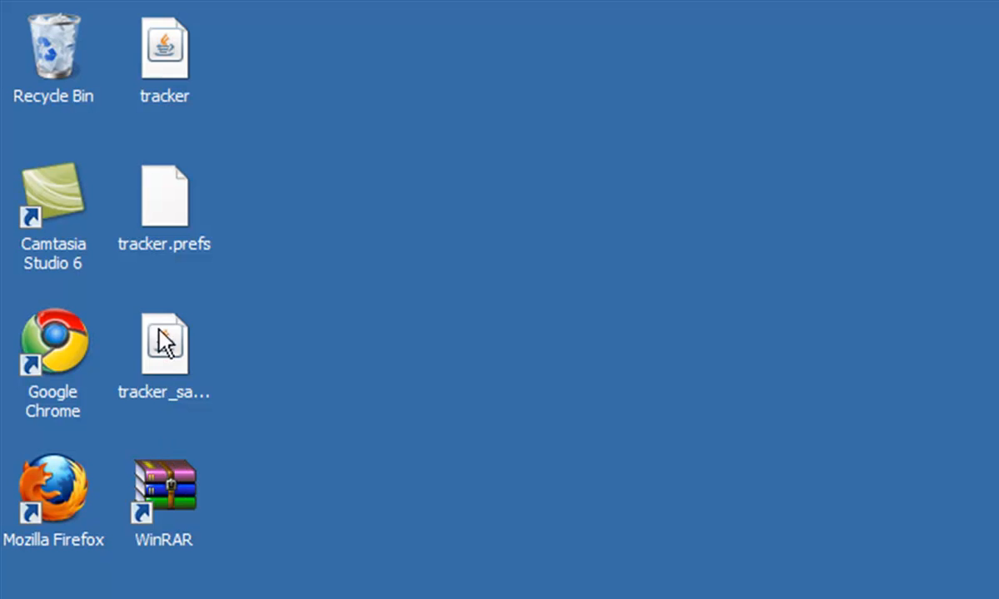
Extract the tracker_sampler archive into its own tracker_sampler folder on the desktop.
left_click(163, 46)
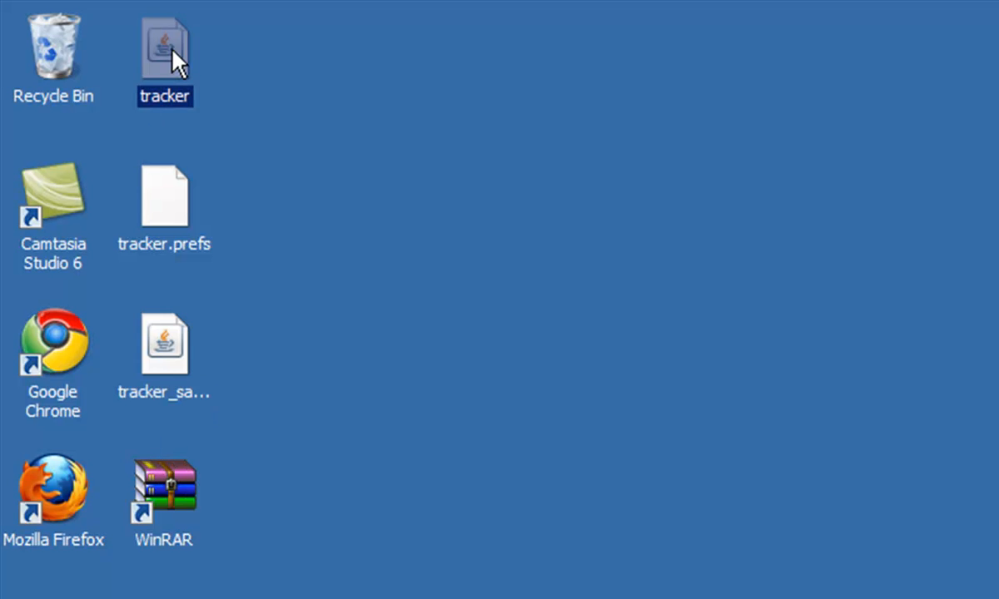
left_click(164, 350)
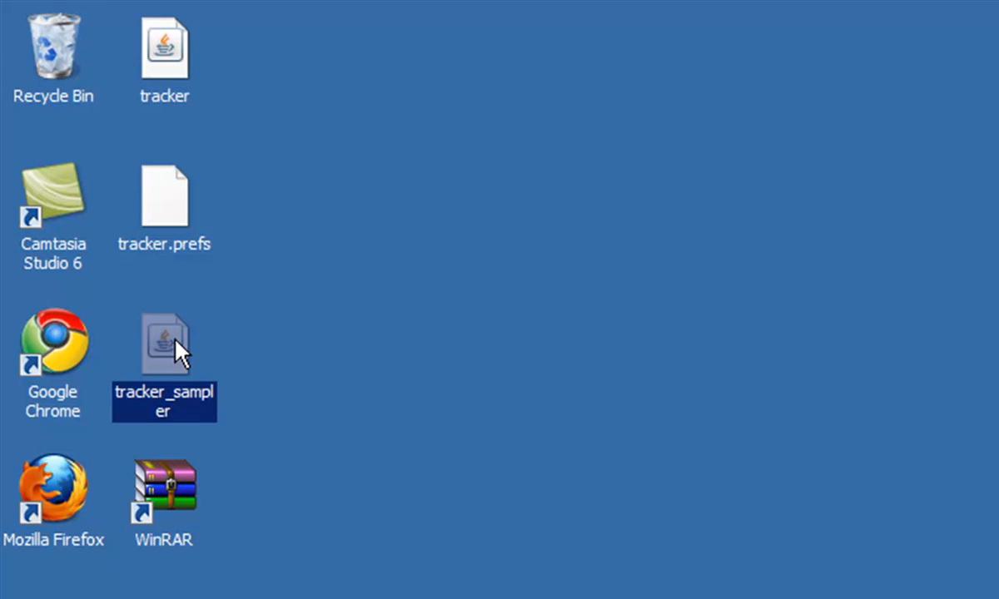
right_click(163, 344)
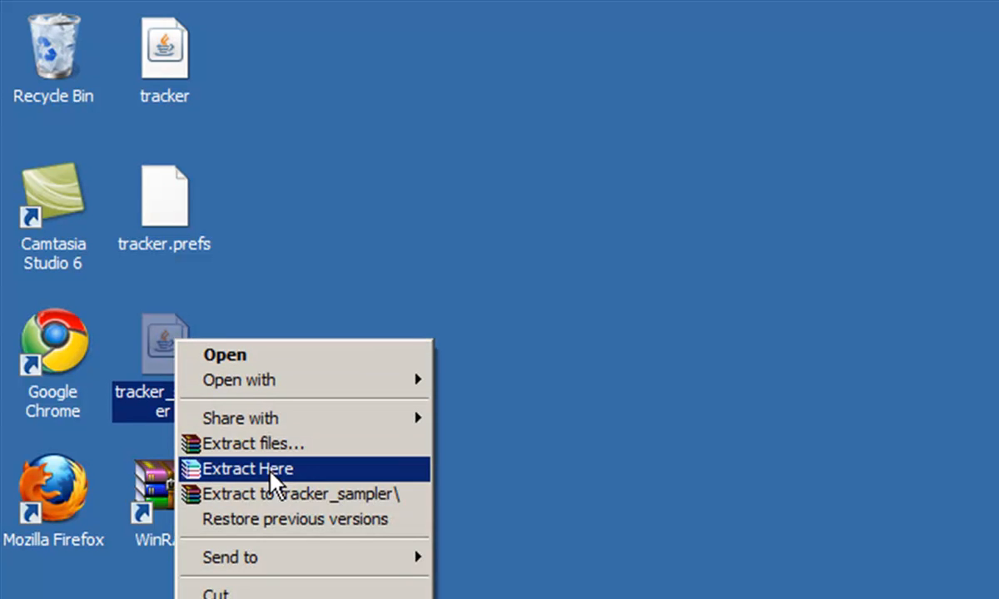
mouse_move(292, 493)
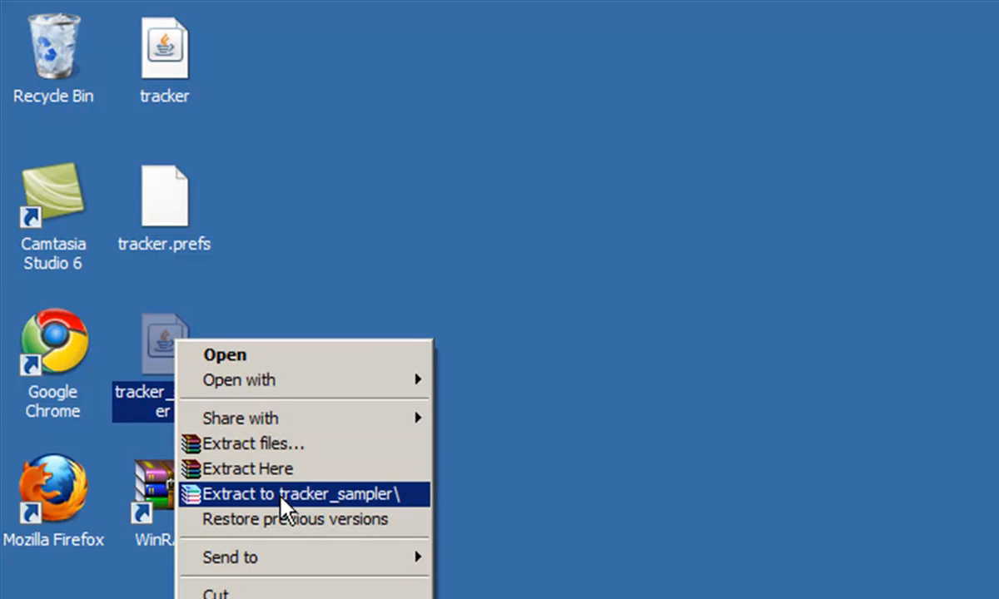
left_click(299, 493)
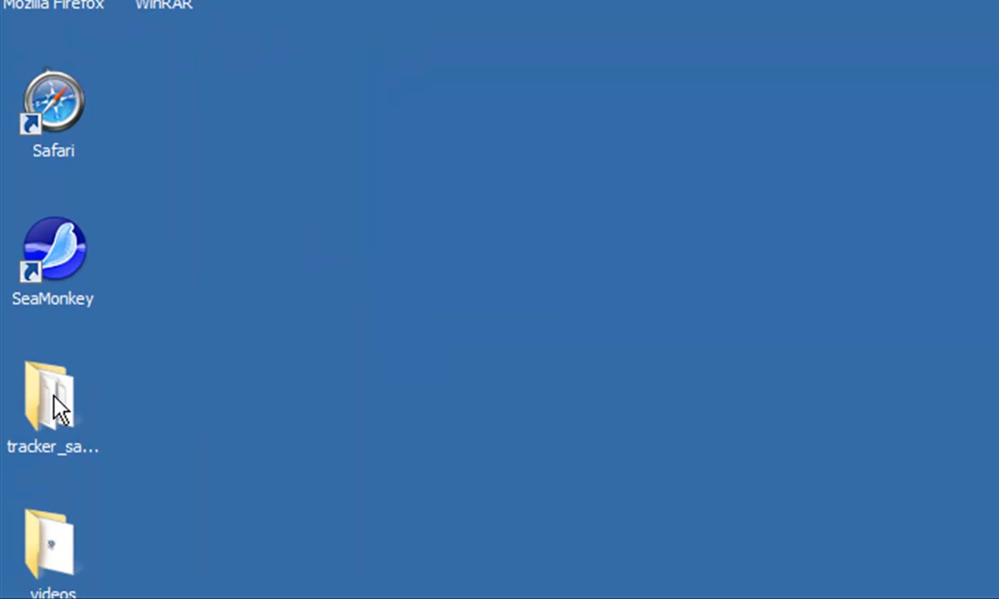
Browse into the extracted tracker_sampler folder and its videos folder of sample clips.
double_click(54, 396)
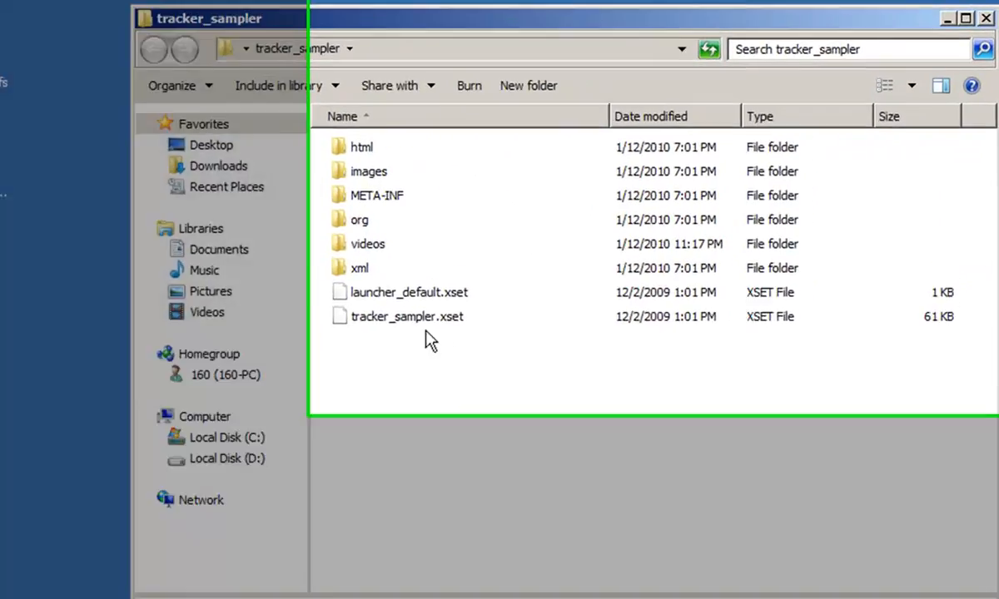
double_click(368, 243)
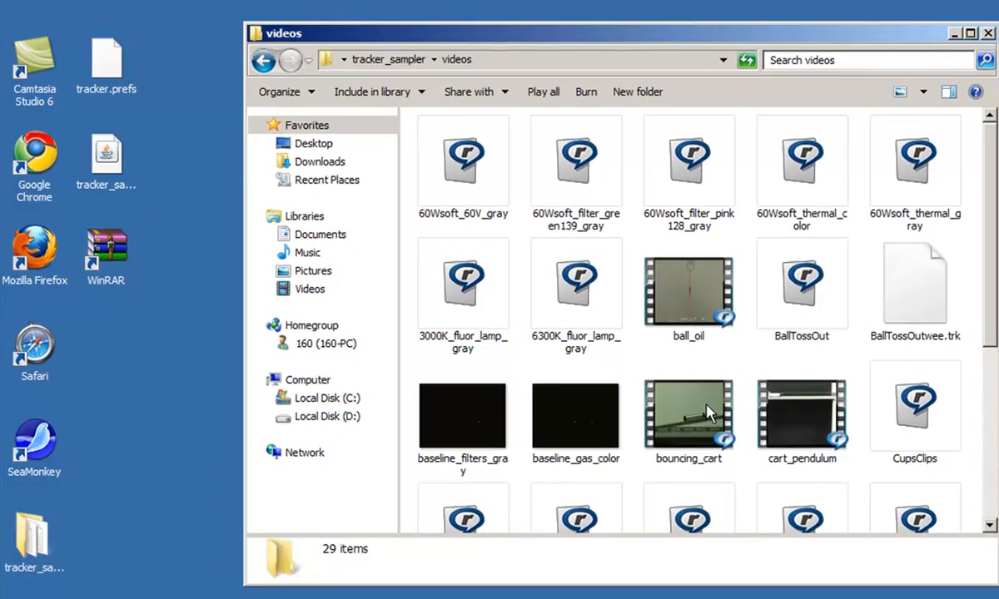
scroll("down", 3)
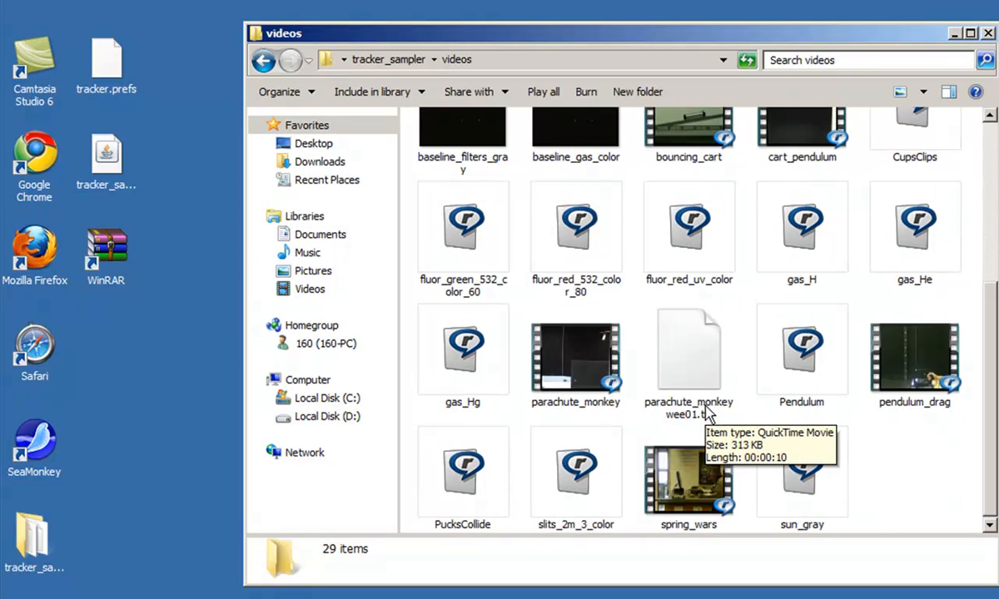
scroll("up", 3)
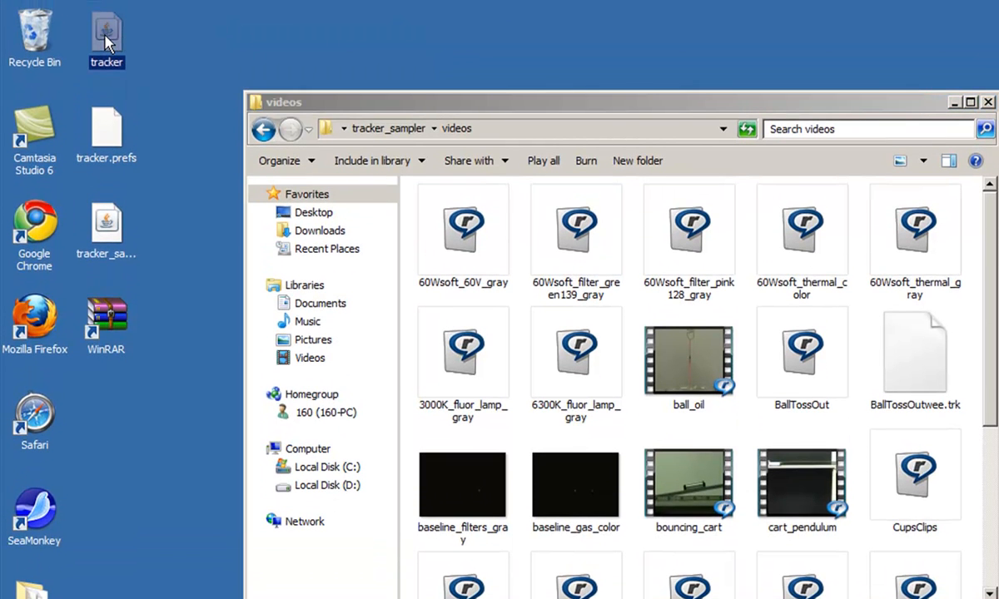
Launch Tracker and import BallTossOut.mov from the sampler's videos folder.
double_click(106, 36)
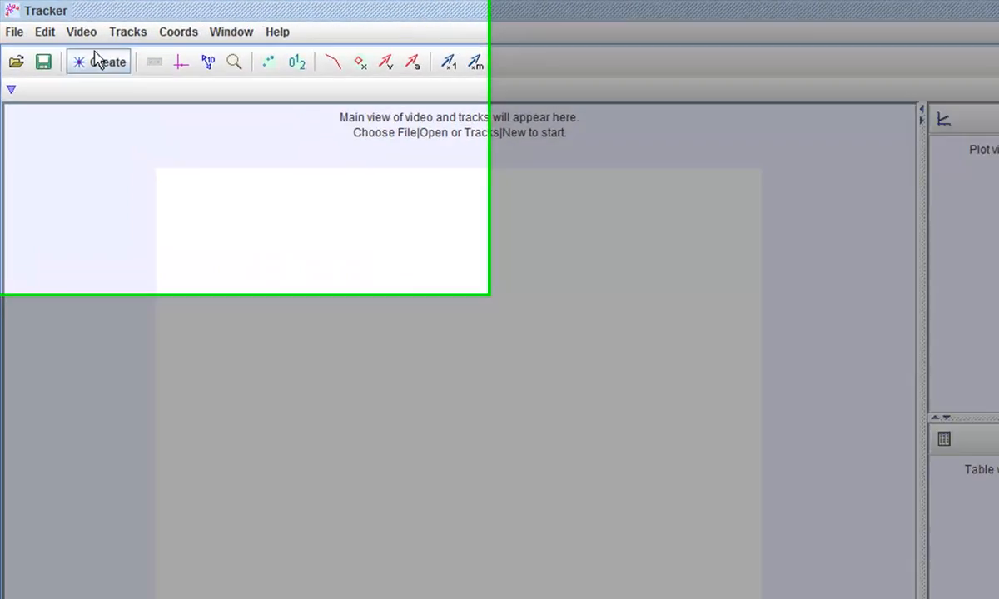
left_click(13, 31)
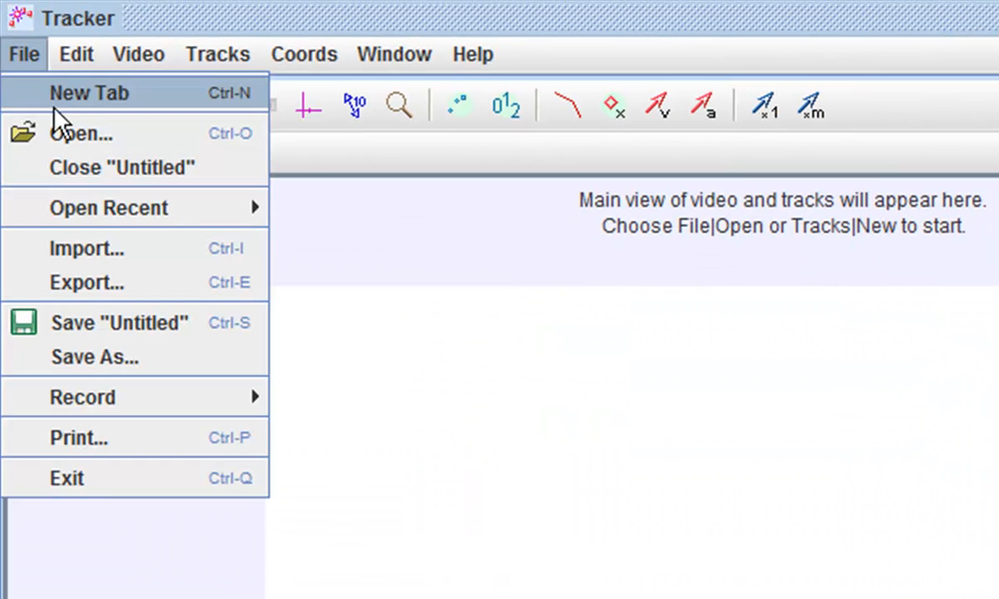
left_click(86, 248)
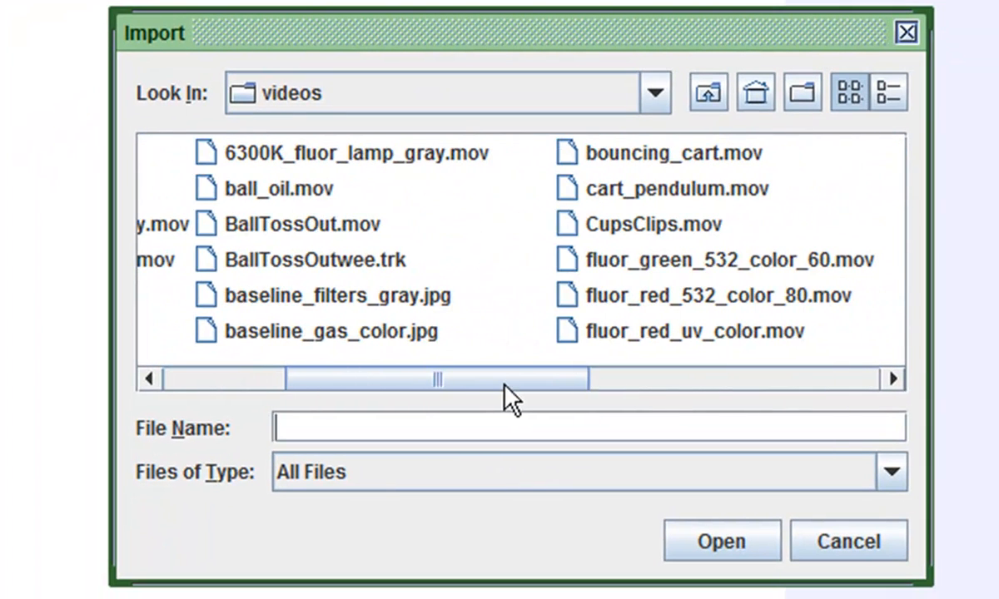
left_click(303, 223)
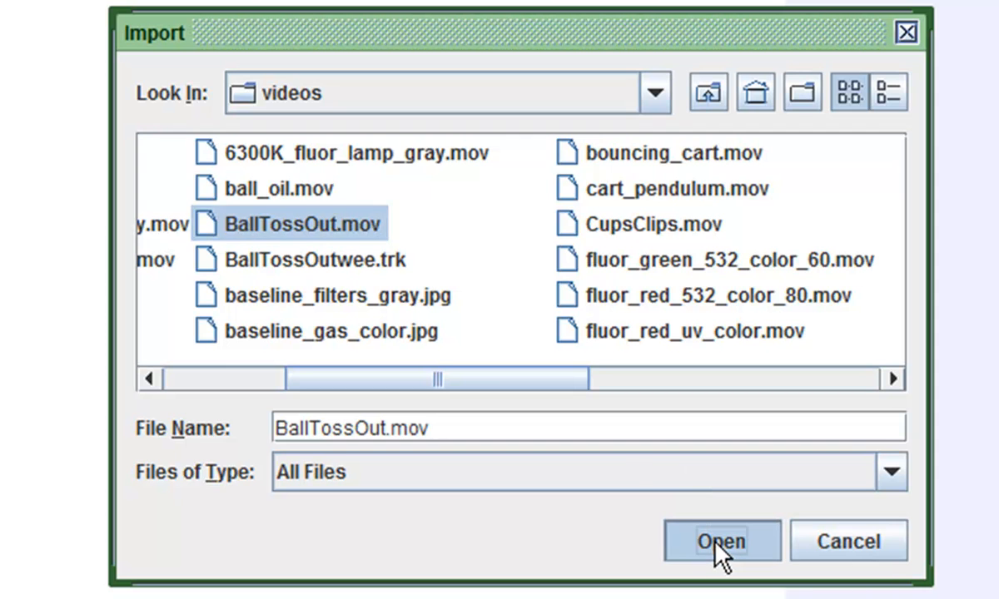
left_click(720, 541)
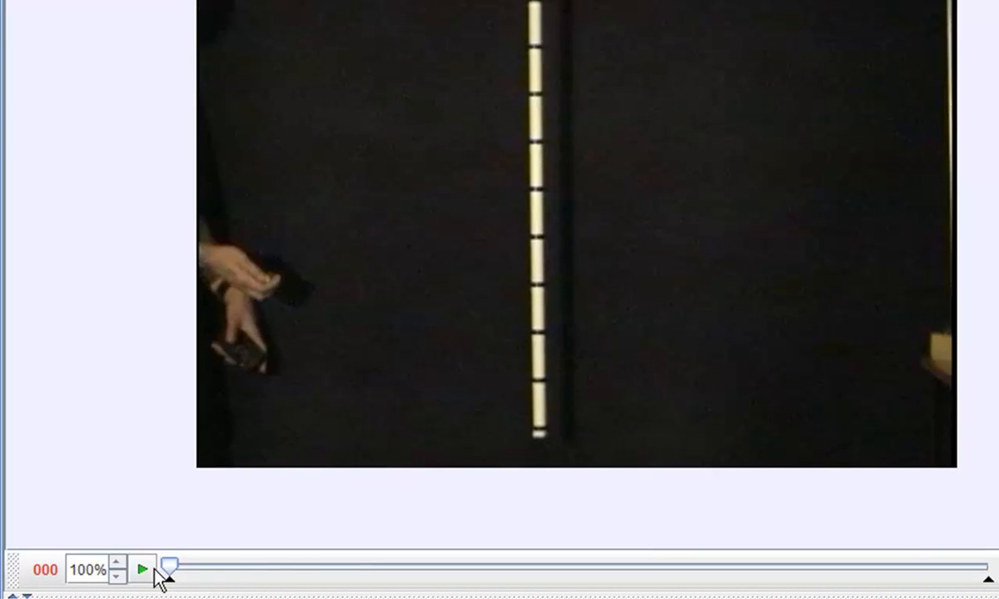
Show the axes, place the origin on the ball in the hand, and set the axes to Locked.
left_click(141, 571)
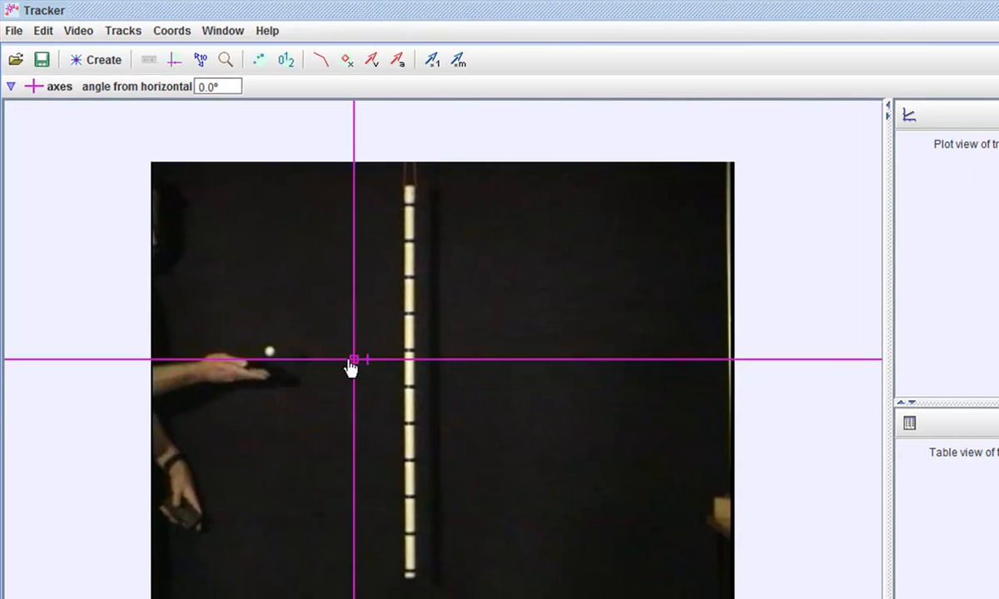
left_click_drag(353, 359, 269, 351)
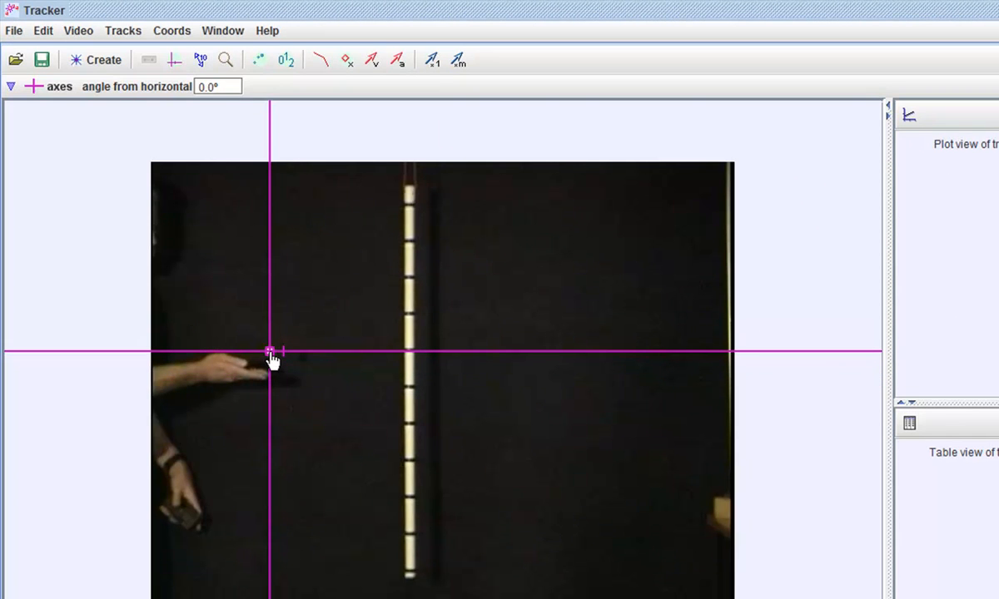
mouse_move(171, 60)
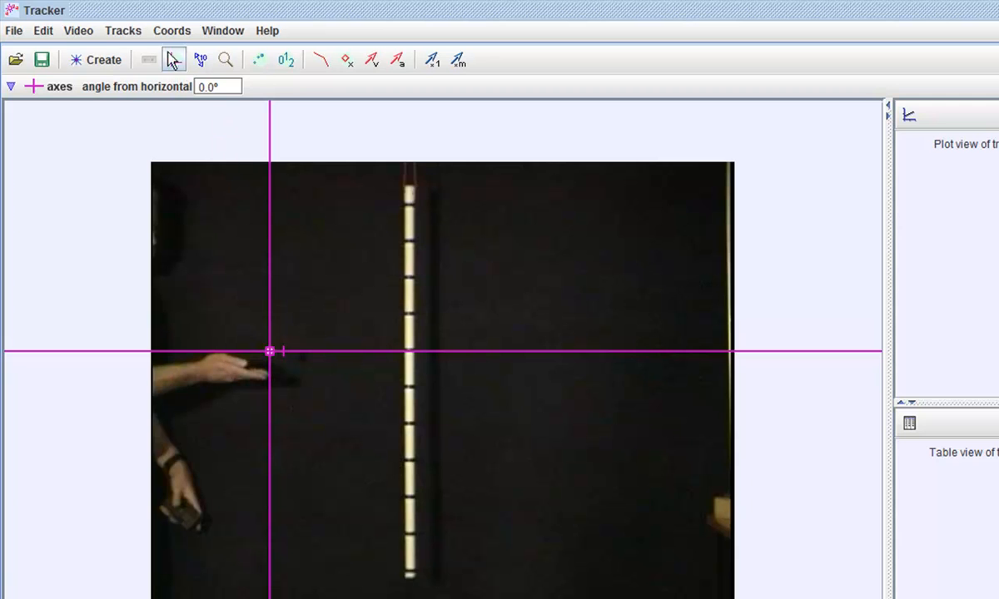
left_click(123, 30)
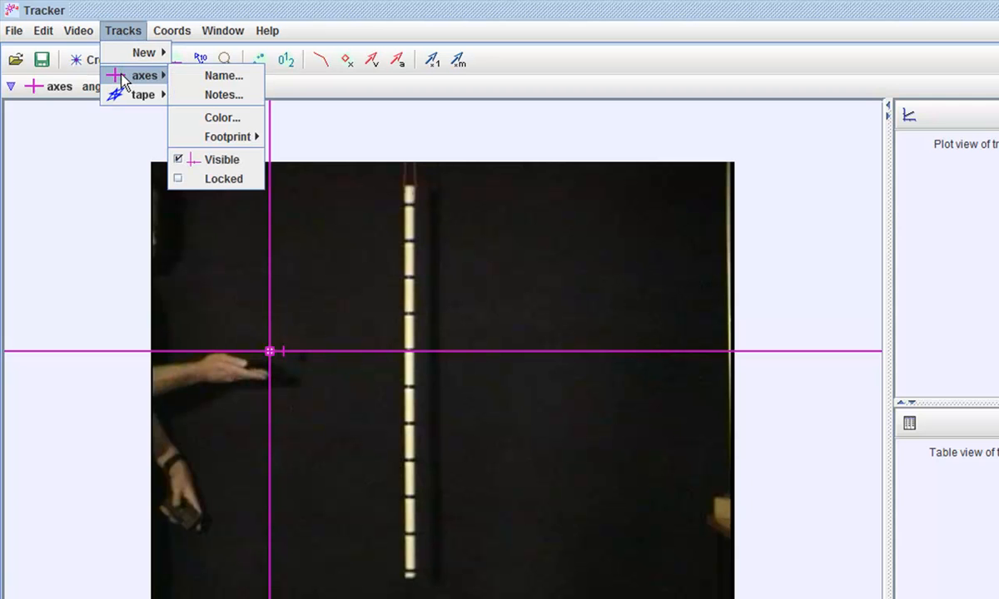
mouse_move(223, 178)
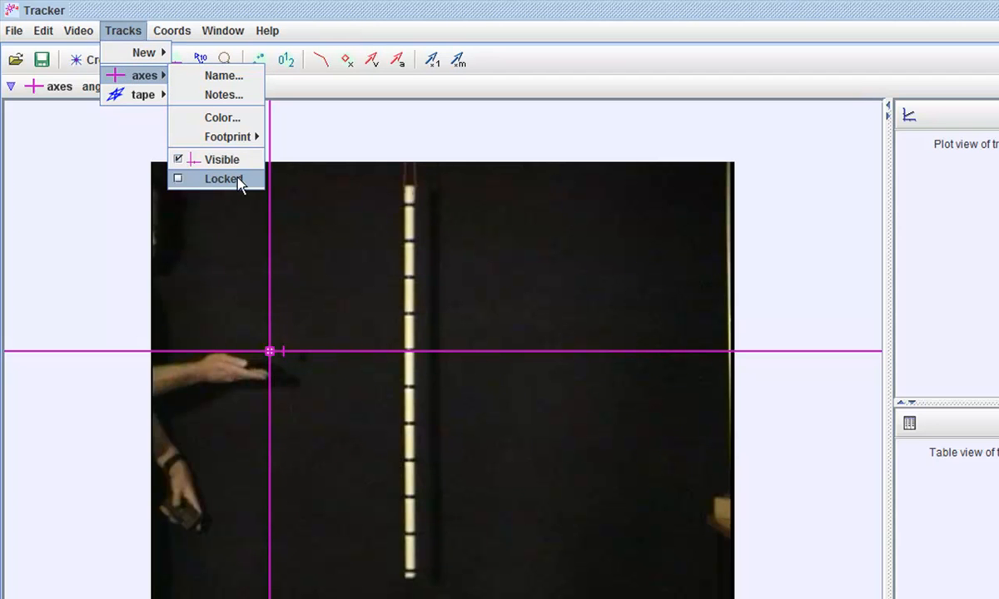
left_click(220, 178)
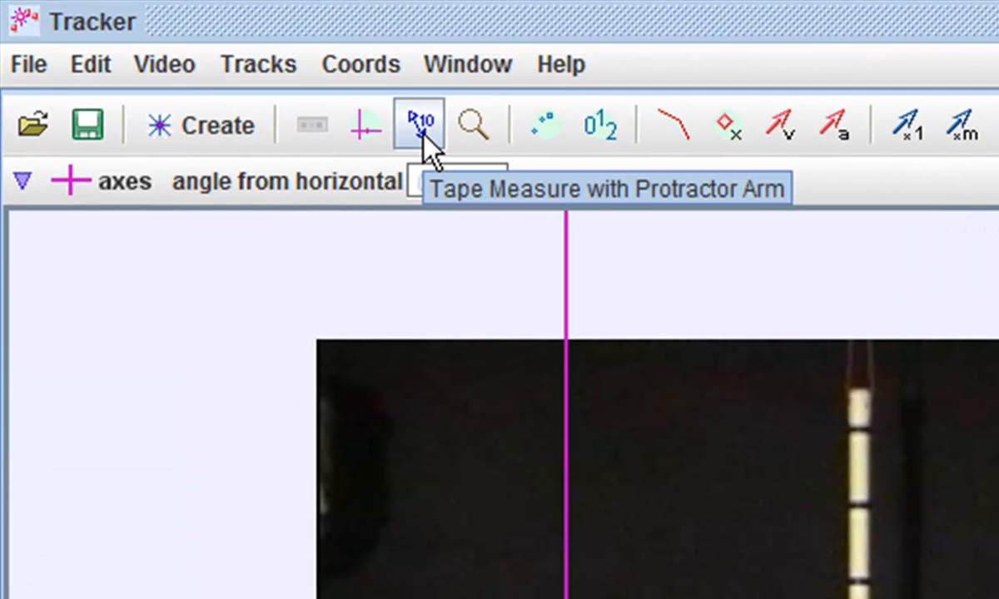
Stretch a calibration tape from the stick's top to its bottom with scaled length 1.000.
left_click(420, 123)
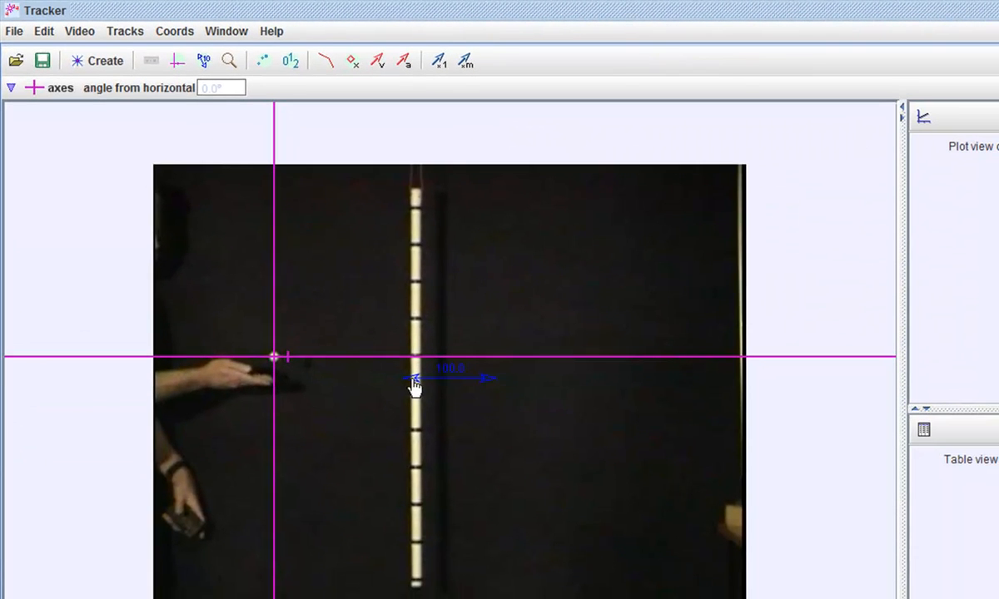
left_click_drag(416, 379, 416, 213)
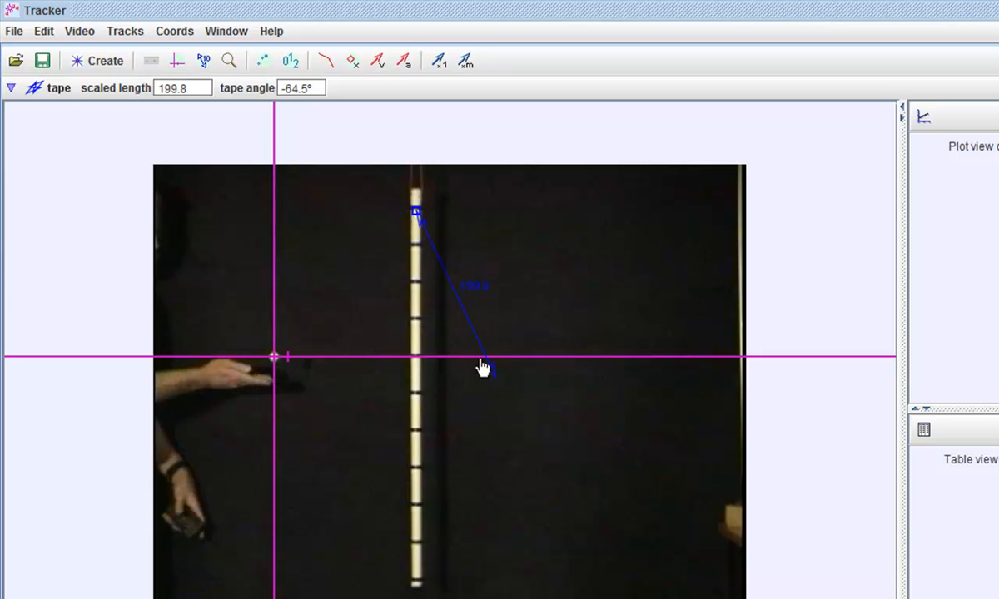
left_click_drag(486, 367, 425, 574)
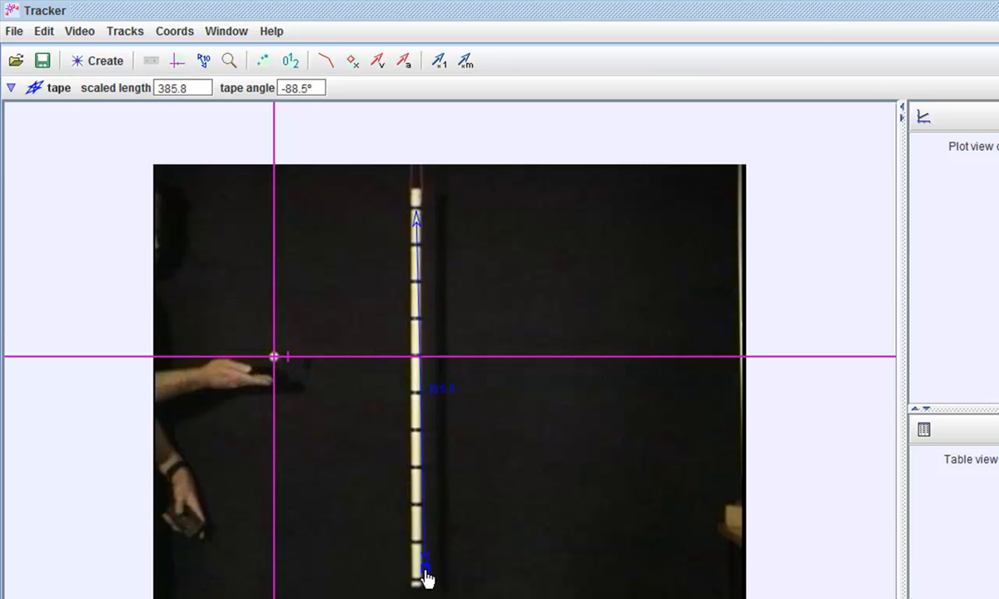
left_click_drag(426, 579, 416, 582)
type("1.000")
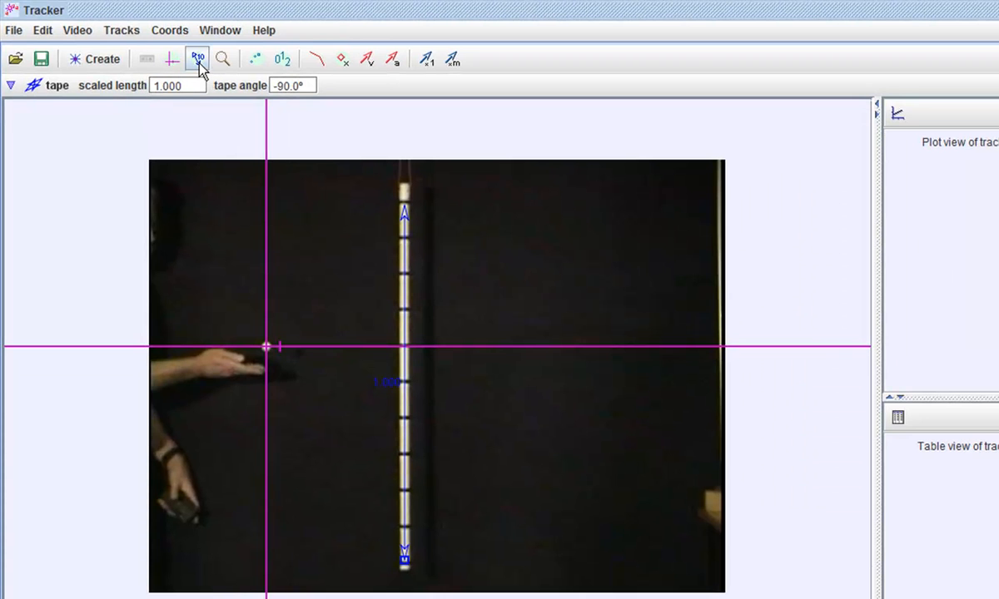
left_click(121, 30)
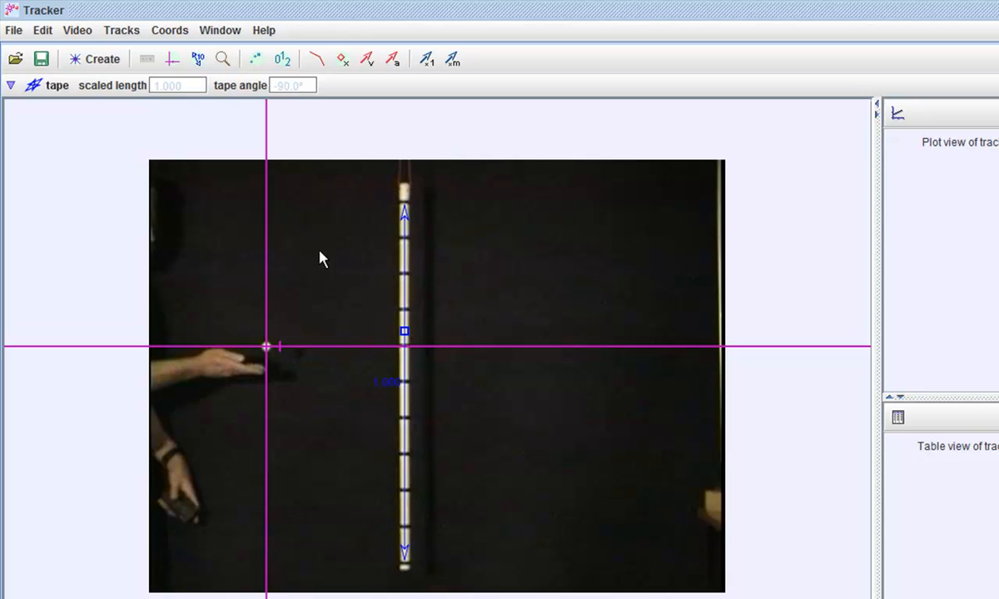
mouse_move(316, 396)
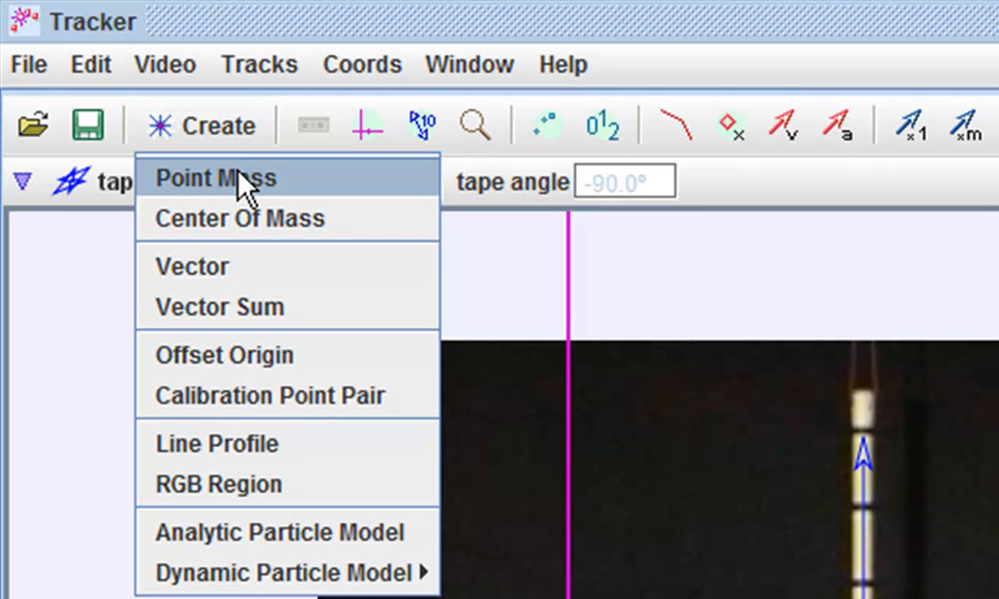
Create point mass track mass A and scrub forward a few frames into the toss.
left_click(217, 177)
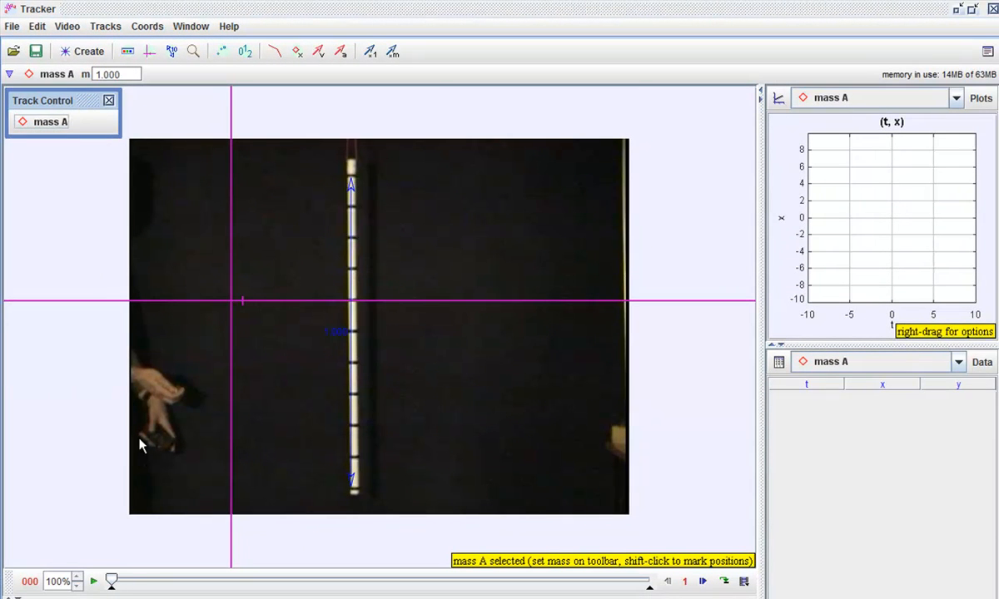
left_click_drag(110, 579, 218, 580)
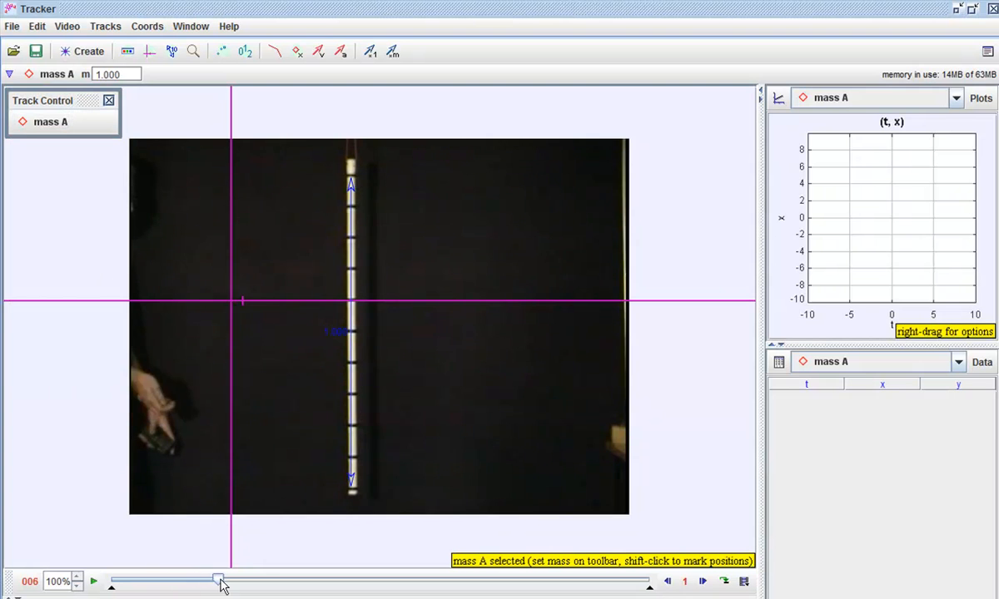
left_click_drag(218, 579, 280, 576)
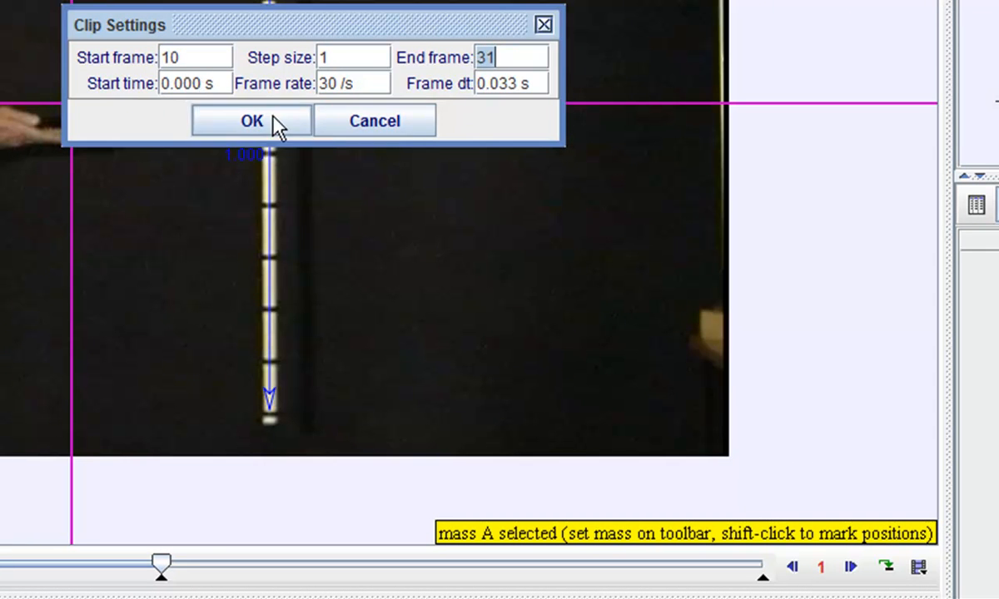
Apply clip start frame 10 and end frame 31, then return the video to frame 10.
left_click(251, 120)
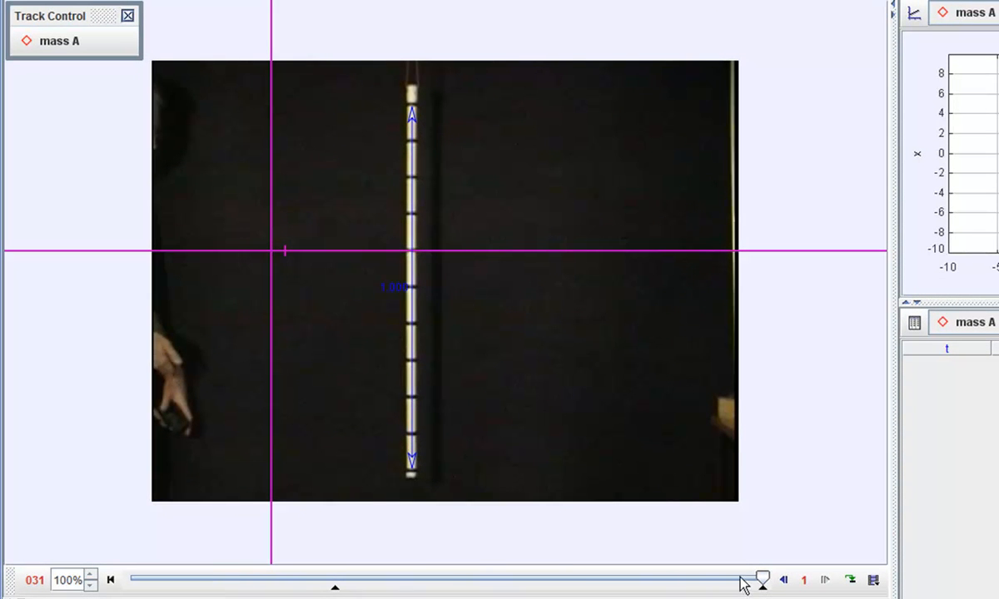
left_click_drag(762, 579, 335, 576)
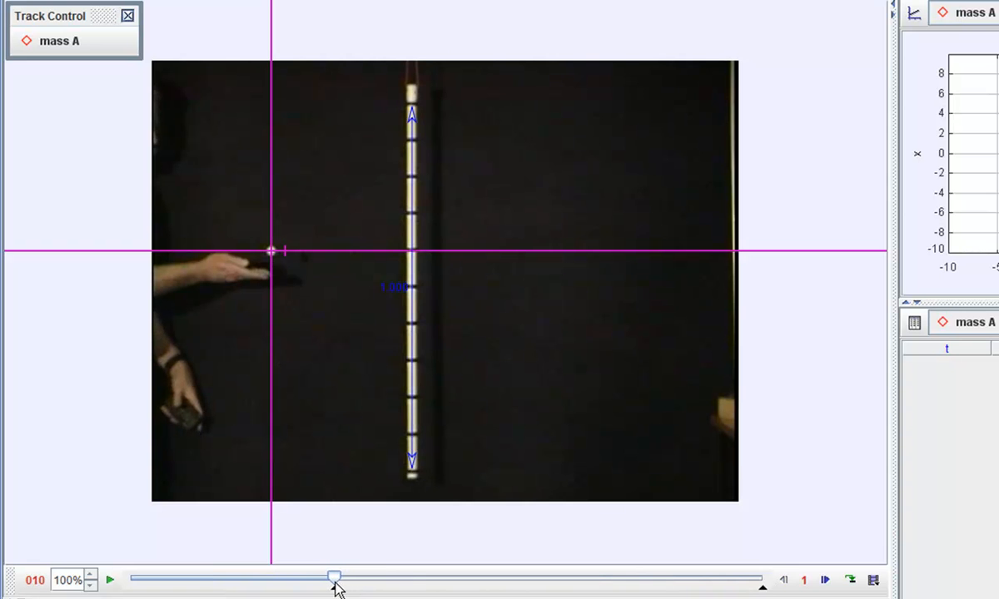
left_click(59, 40)
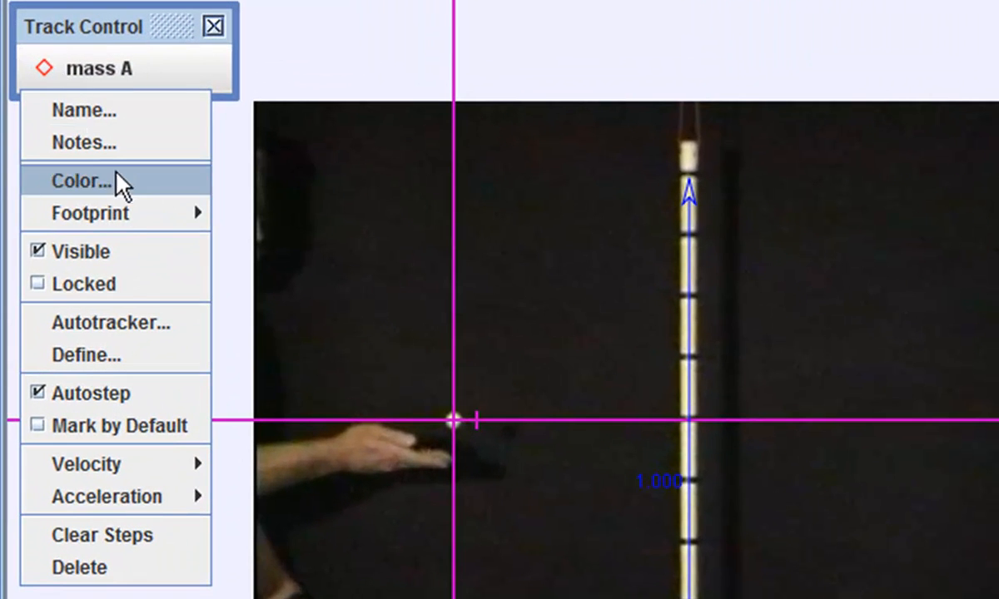
mouse_move(125, 333)
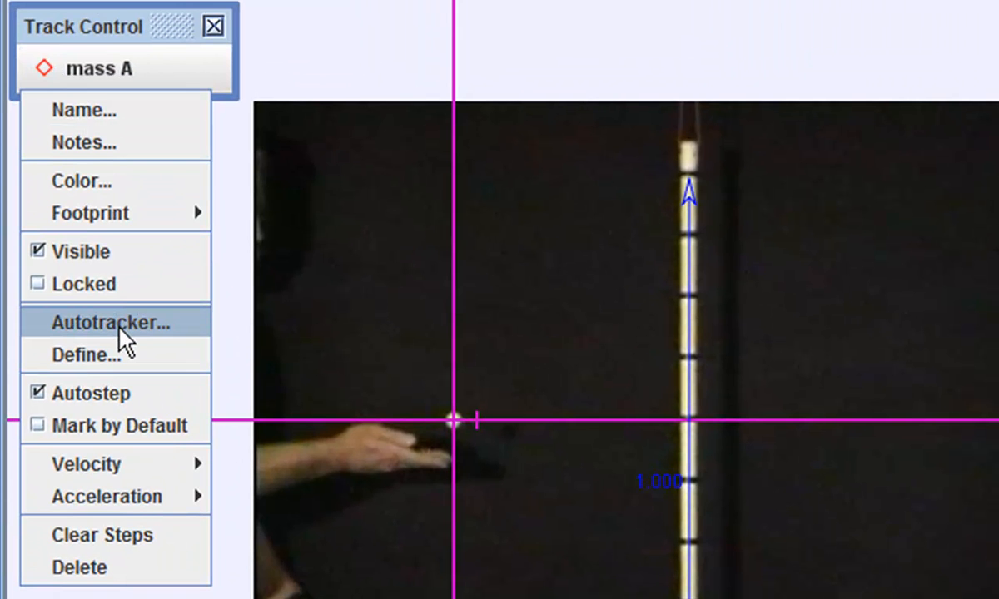
Start the Autotracker on mass A with the ball in the hand as the tracked feature.
left_click(115, 323)
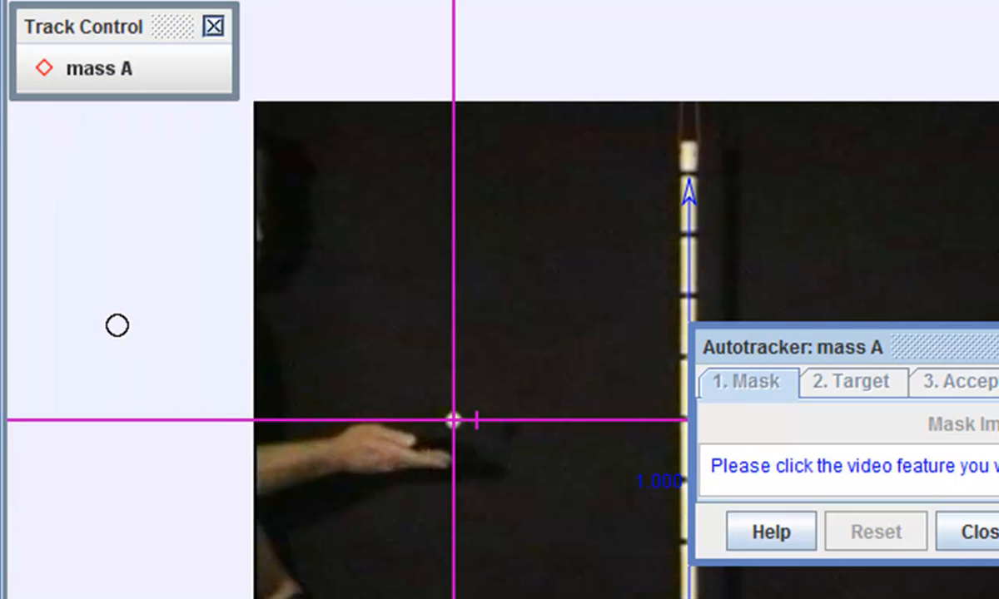
mouse_move(720, 474)
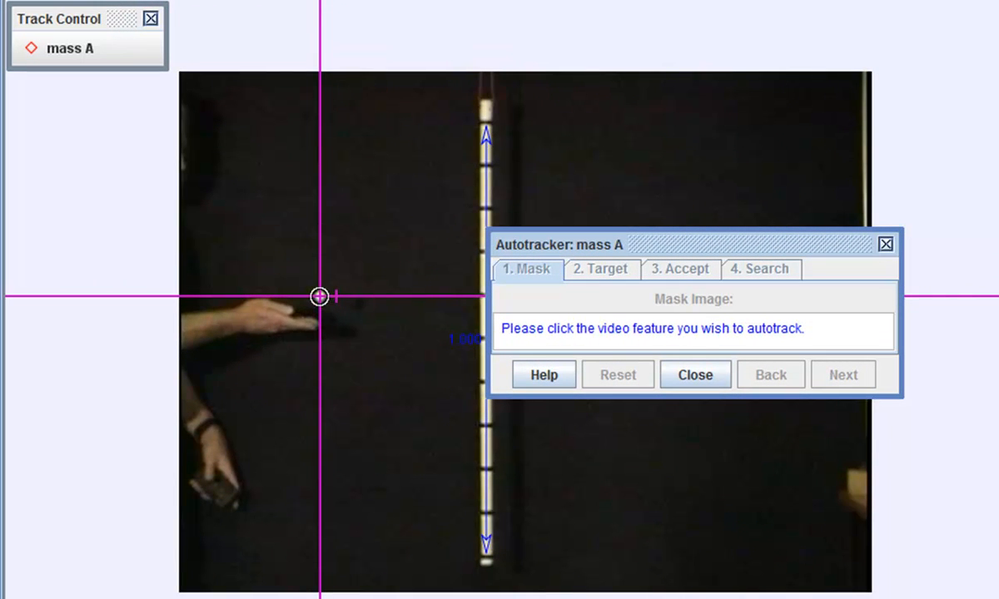
left_click(319, 296)
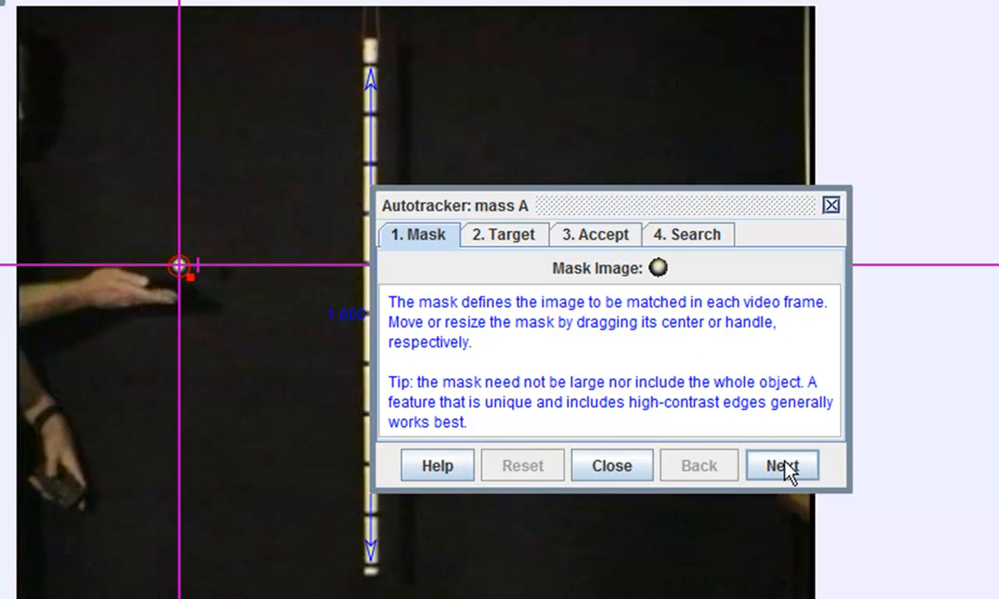
left_click(781, 466)
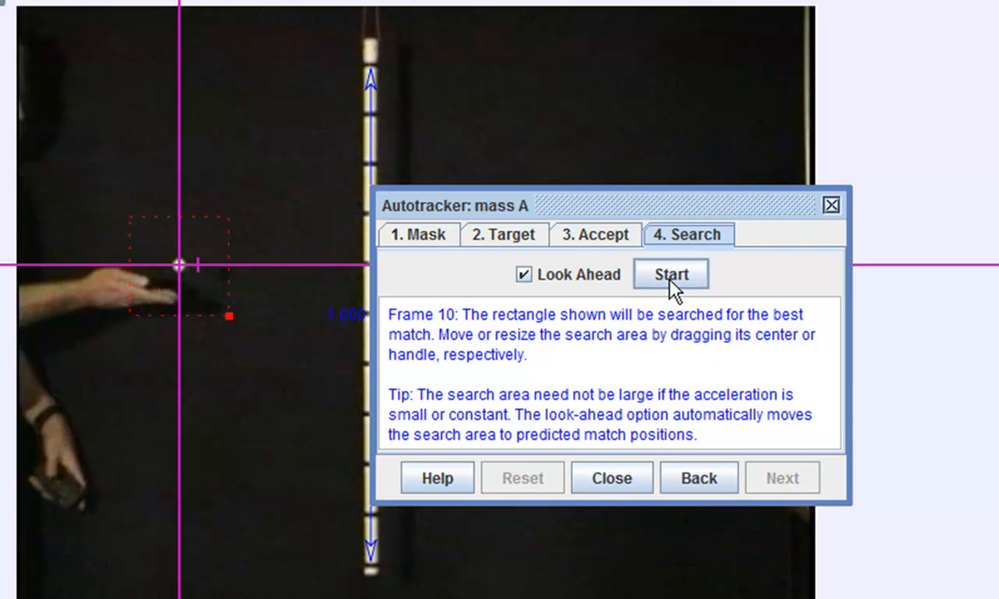
left_click(670, 273)
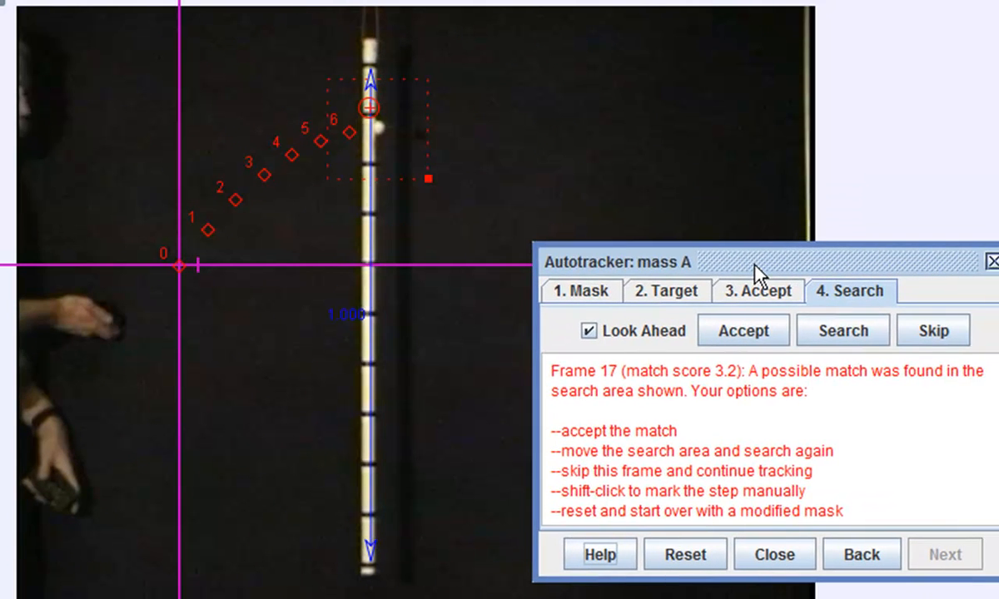
mouse_move(429, 200)
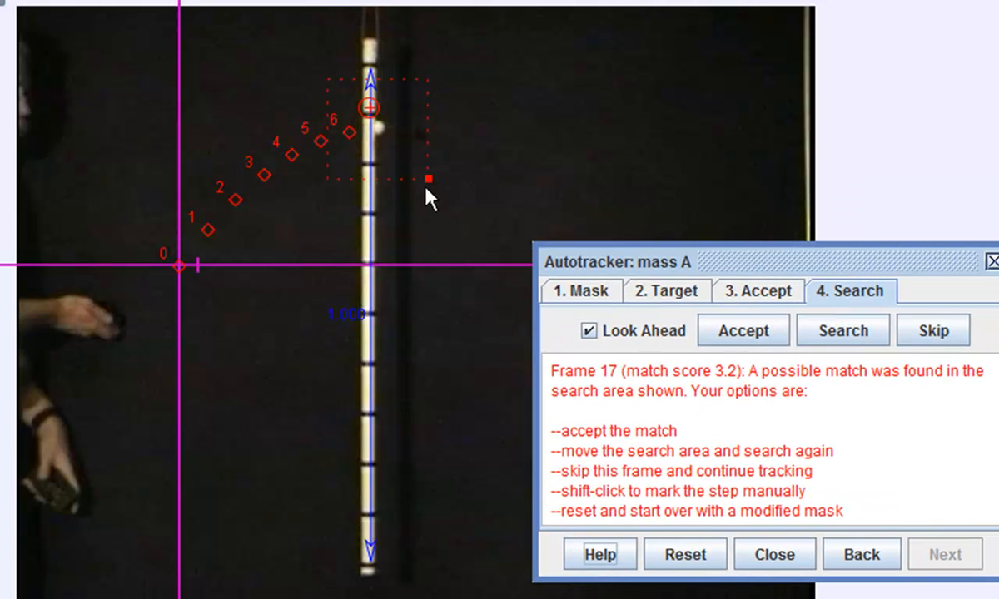
mouse_move(463, 236)
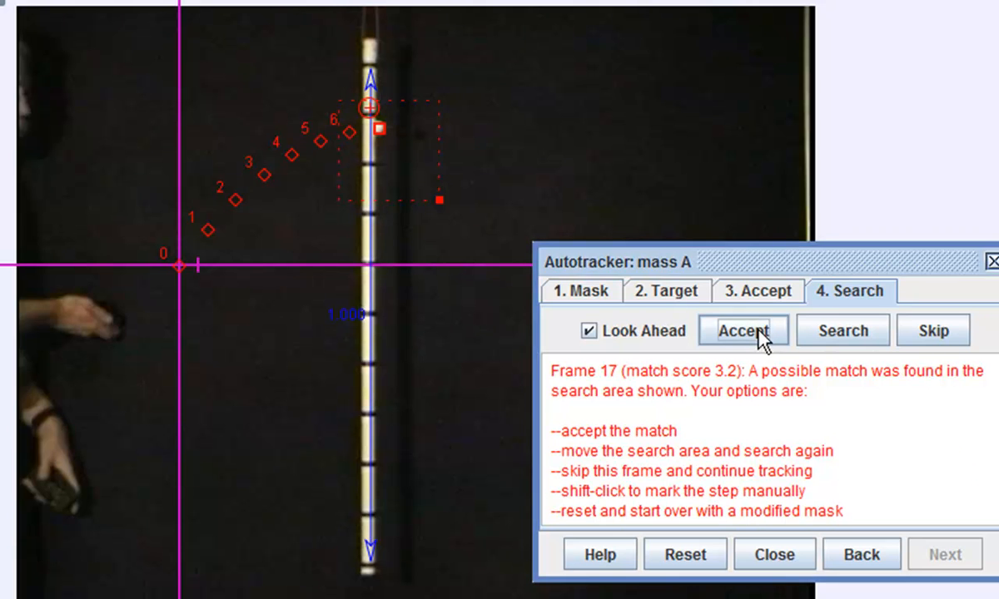
Accept the autotracker matches for frames 17 and 19 and search again for frame 20.
left_click(742, 329)
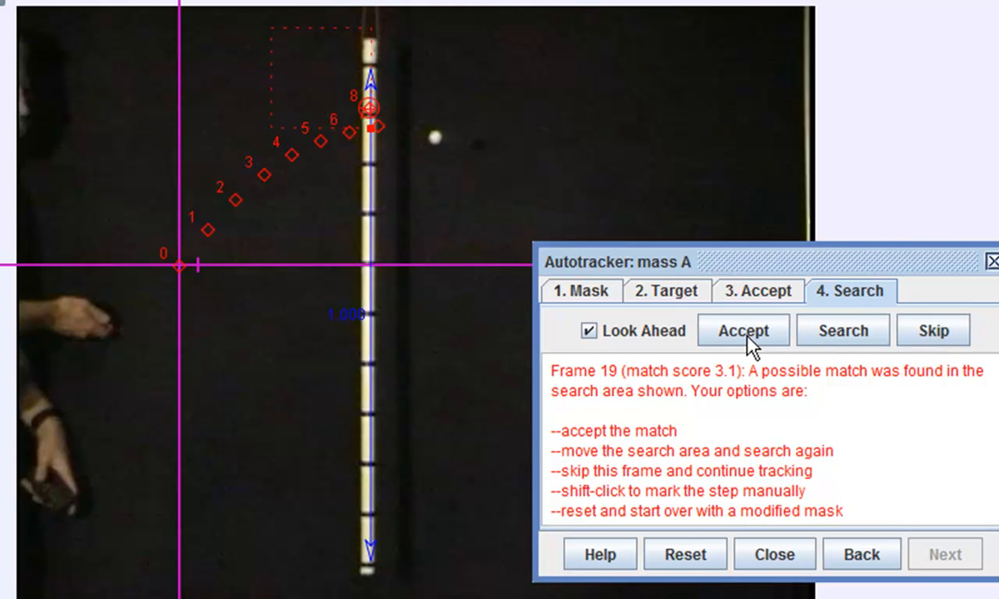
mouse_move(369, 116)
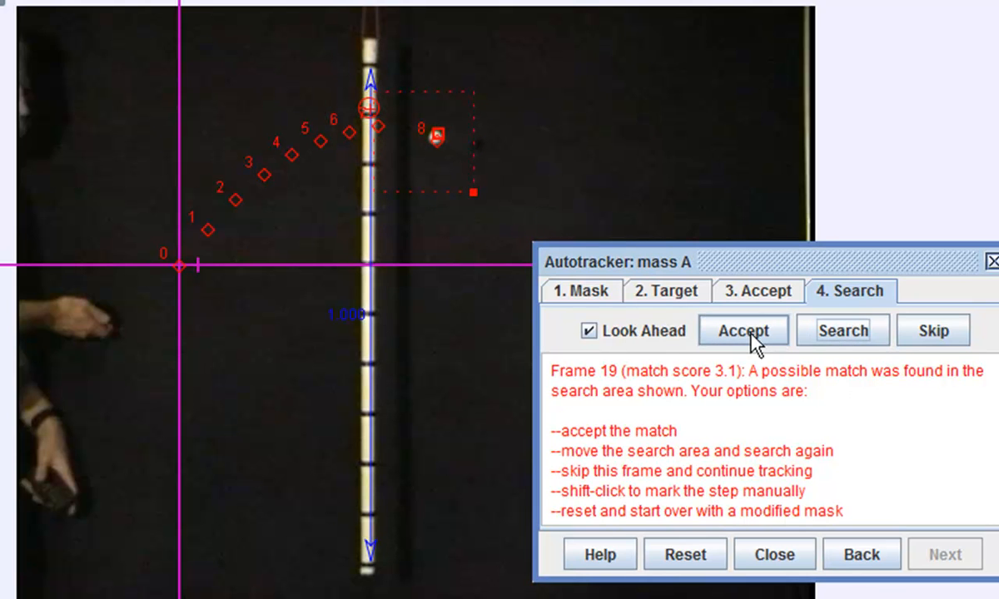
left_click(743, 329)
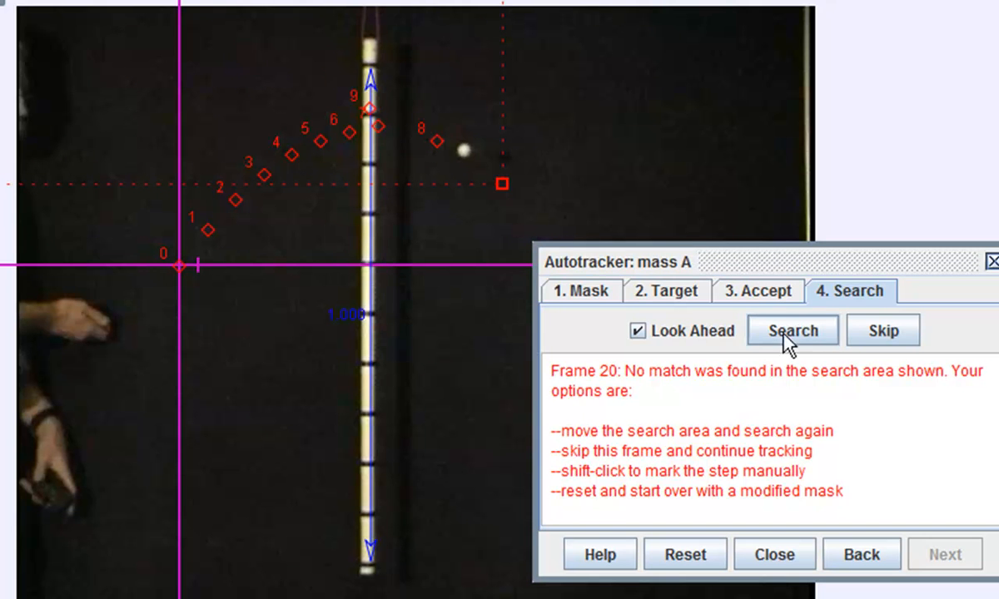
left_click(792, 330)
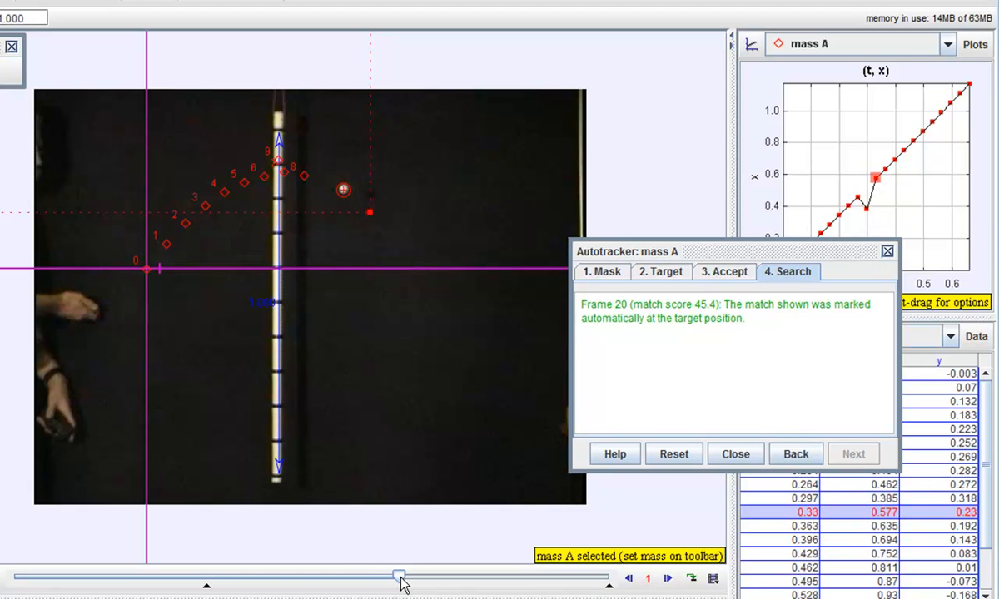
mouse_move(280, 167)
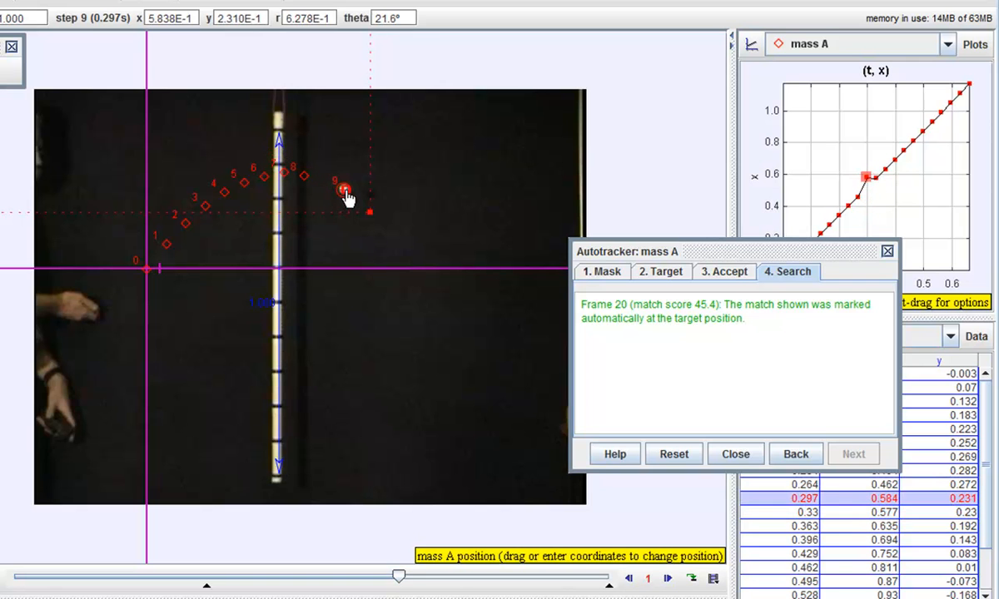
Drag the misplaced step markers near the top of the arc back onto the ball.
left_click_drag(347, 190, 325, 189)
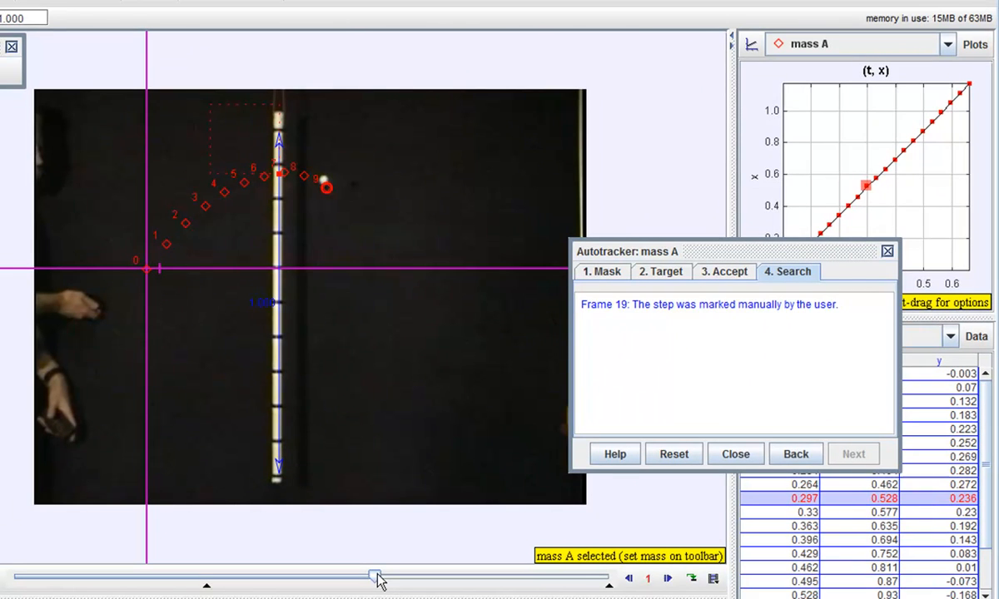
mouse_move(357, 286)
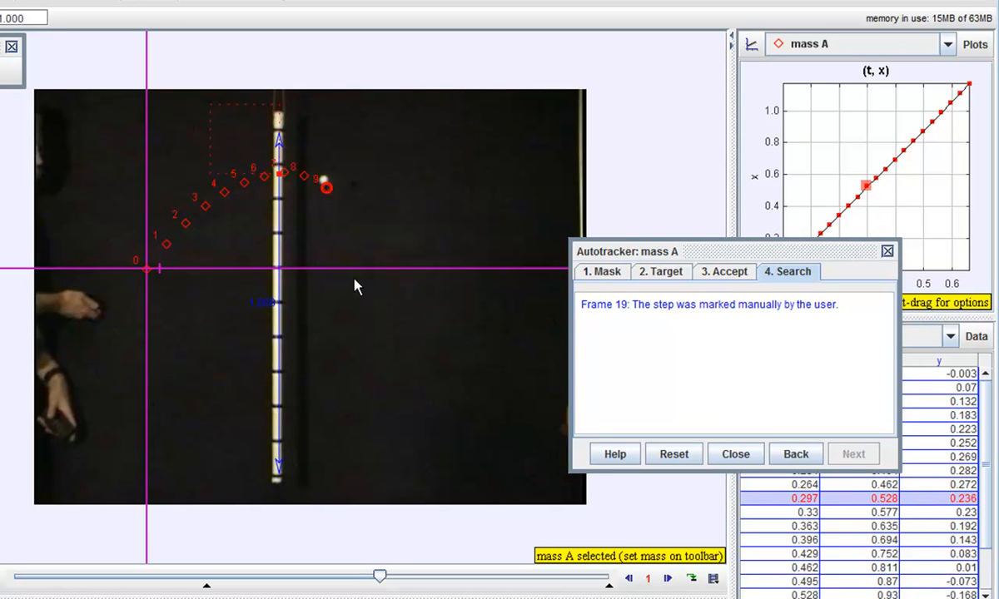
mouse_move(307, 183)
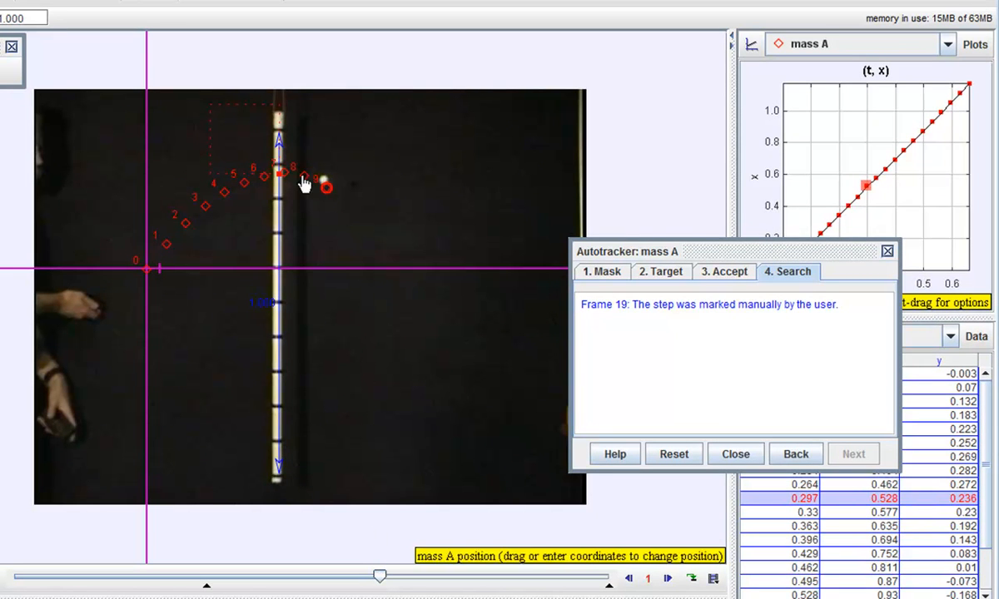
left_click(325, 185)
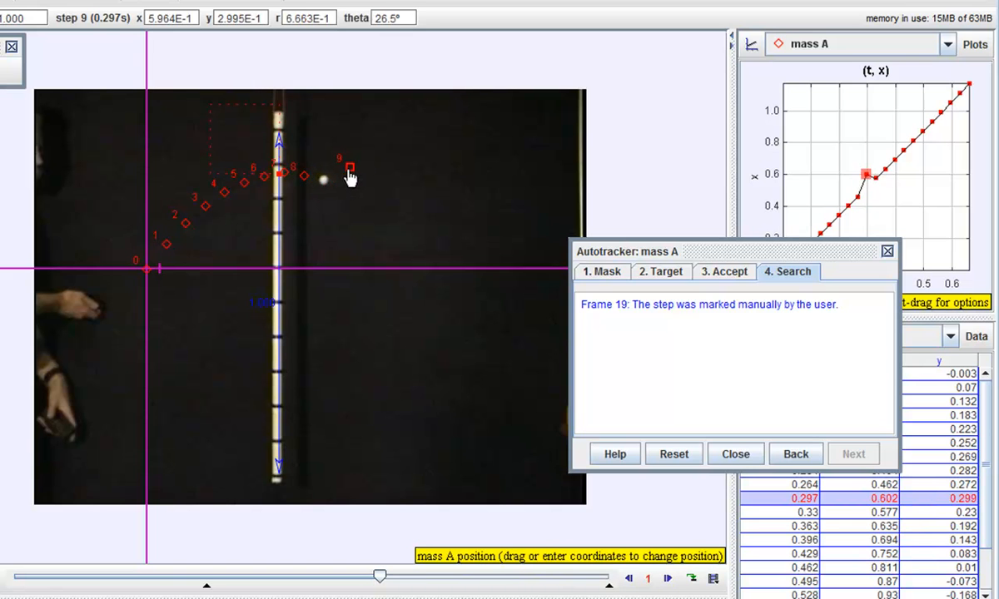
left_click_drag(349, 166, 324, 183)
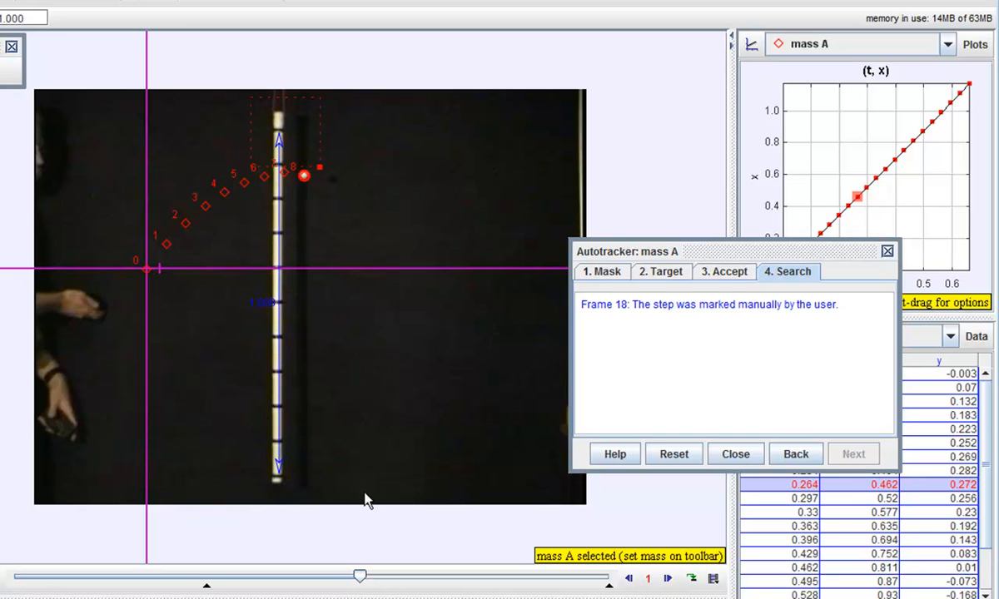
mouse_move(307, 180)
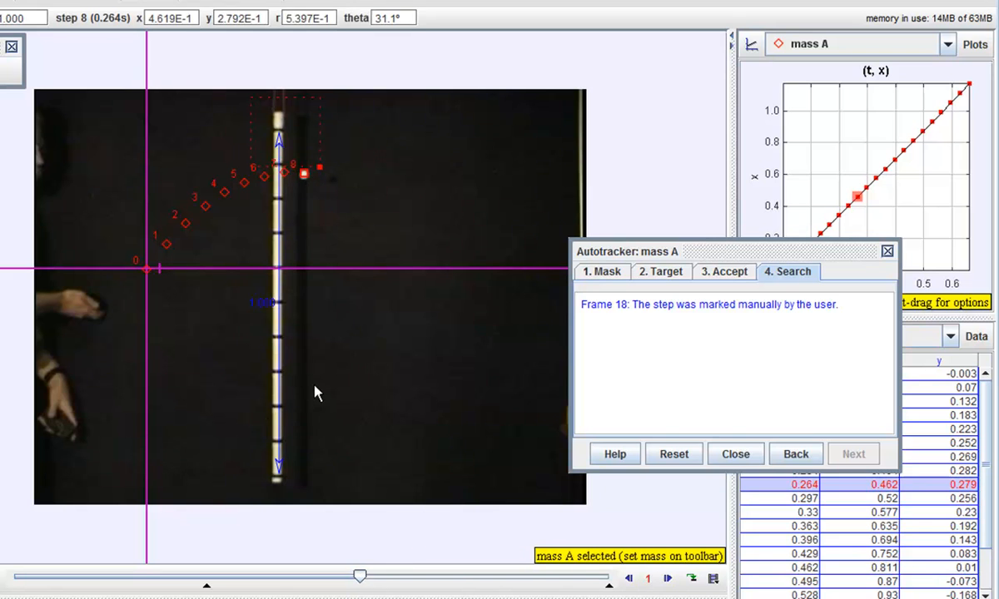
left_click(853, 453)
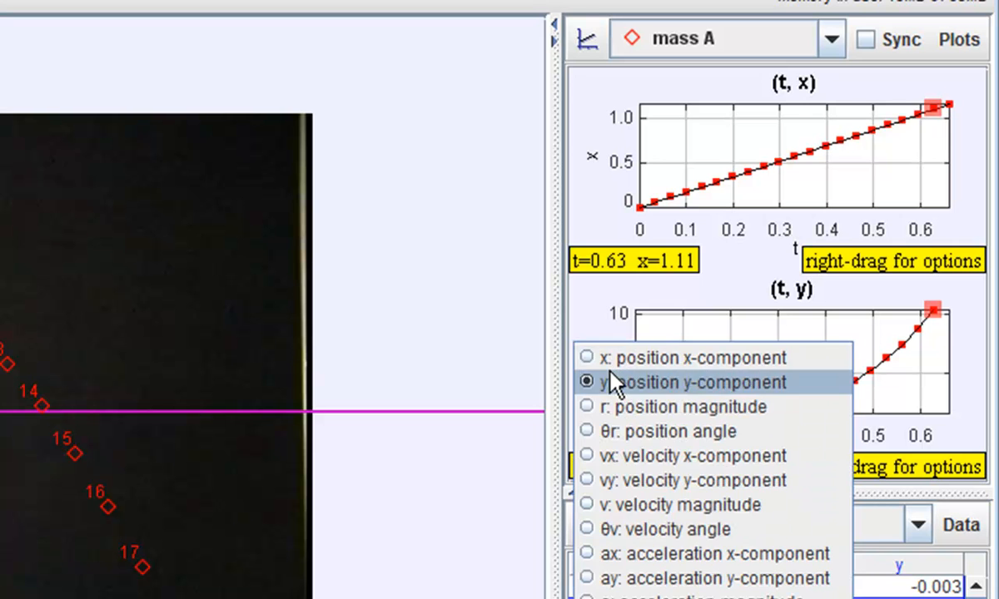
Plot y against time and scrub to the final tracked frame of the toss.
left_click(682, 357)
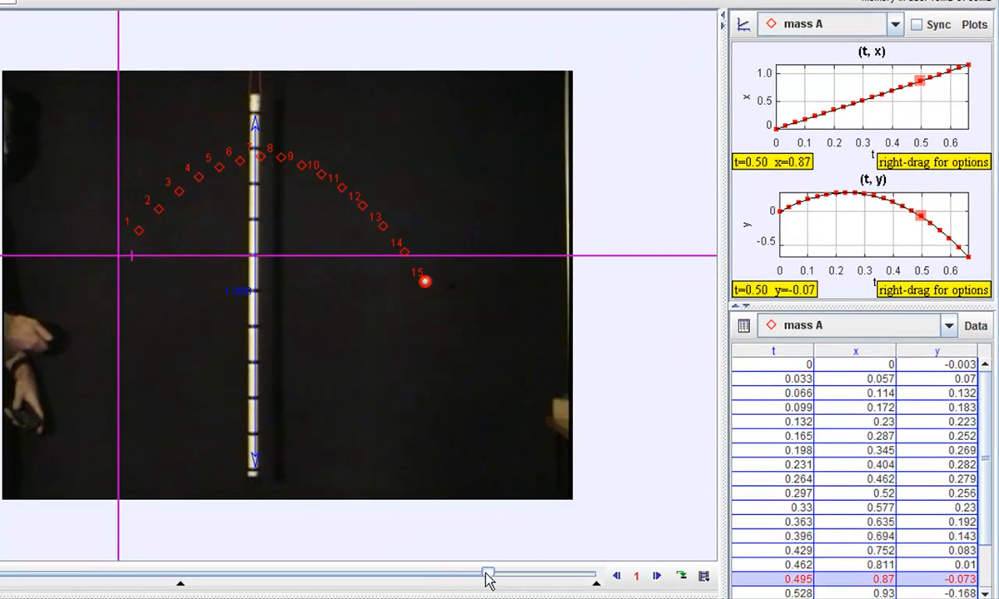
left_click_drag(486, 574, 576, 575)
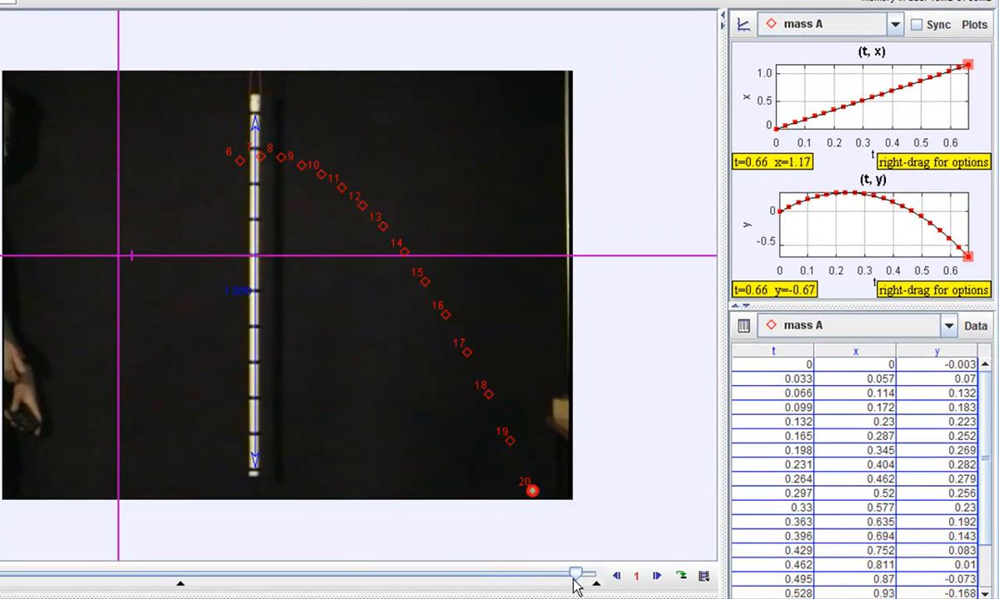
left_click_drag(576, 573, 536, 572)
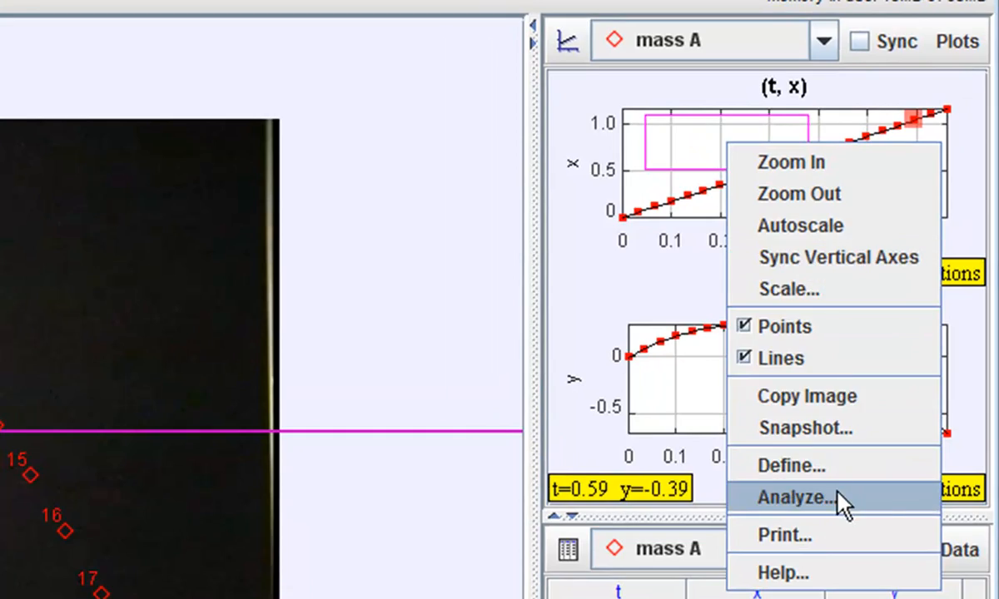
Analyze the x–t plot with a Line autofit, giving a = 1.772E0 and b = -4.703E-3.
left_click(794, 496)
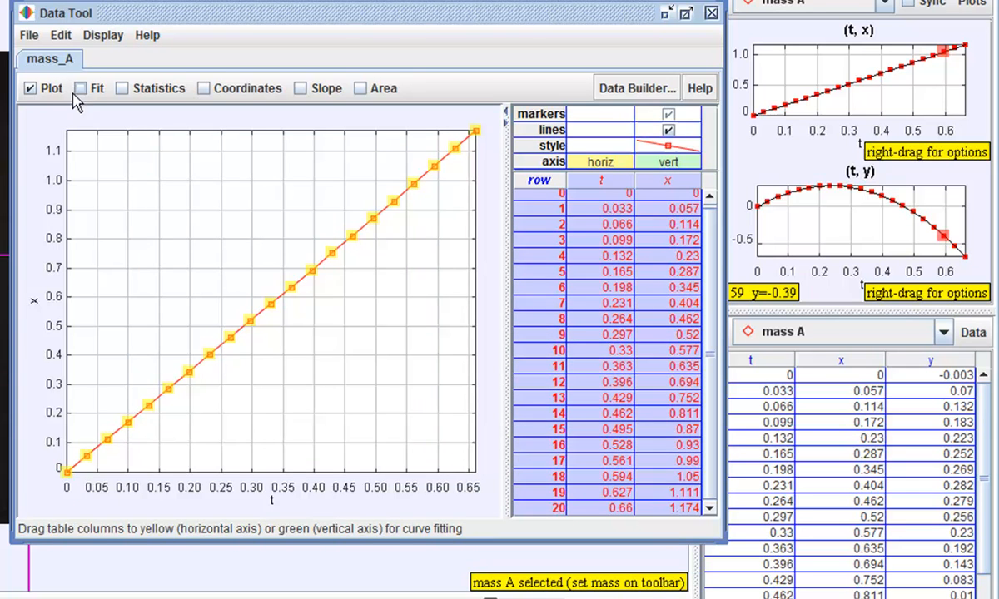
left_click(79, 88)
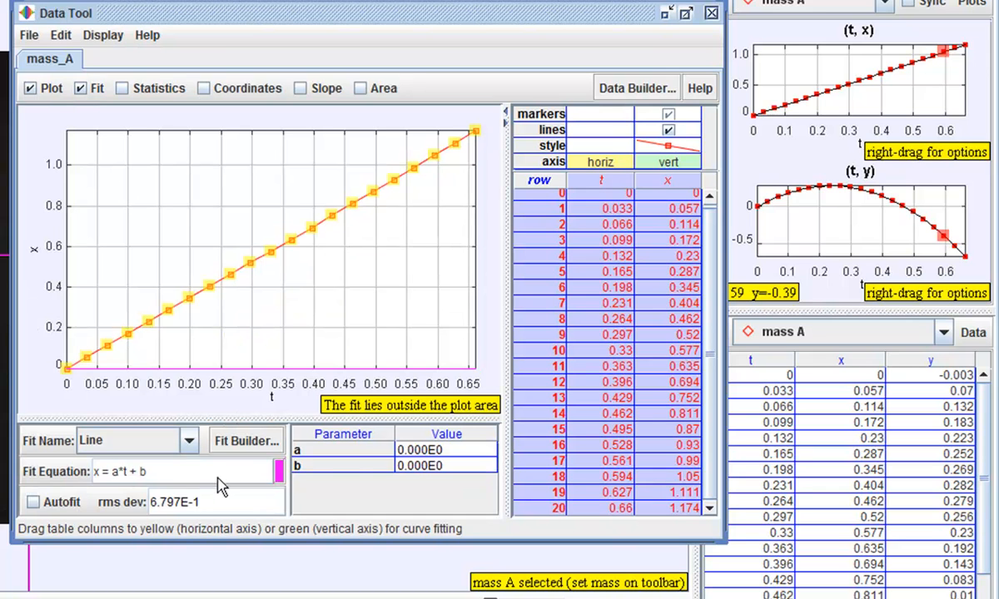
left_click(33, 501)
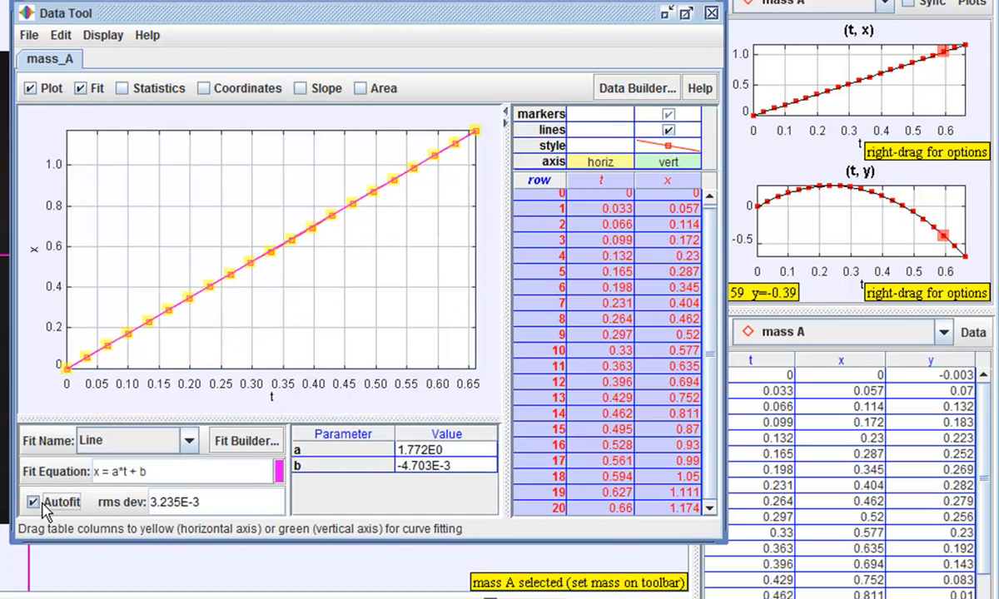
left_click(34, 503)
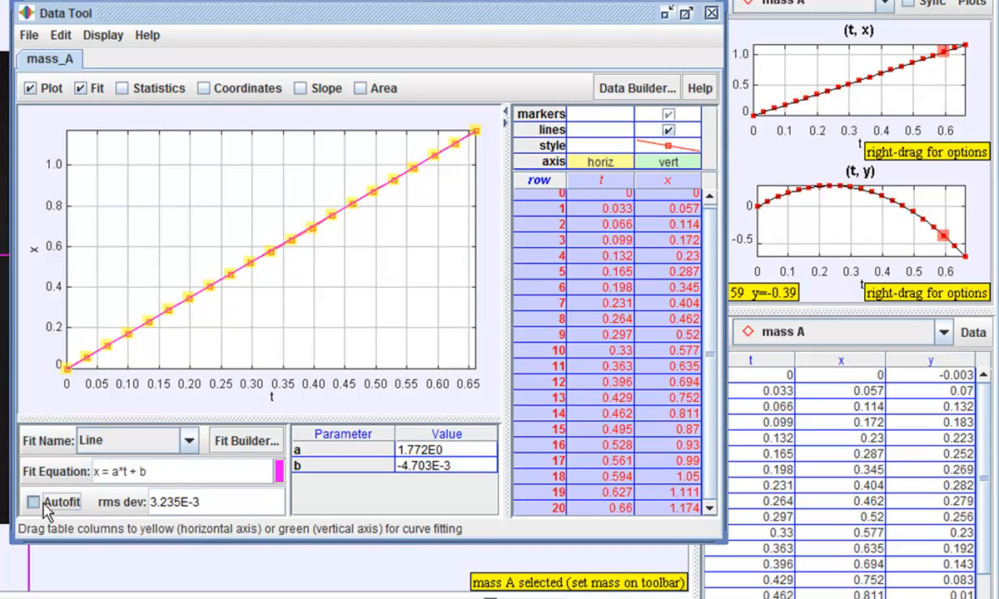
left_click(34, 502)
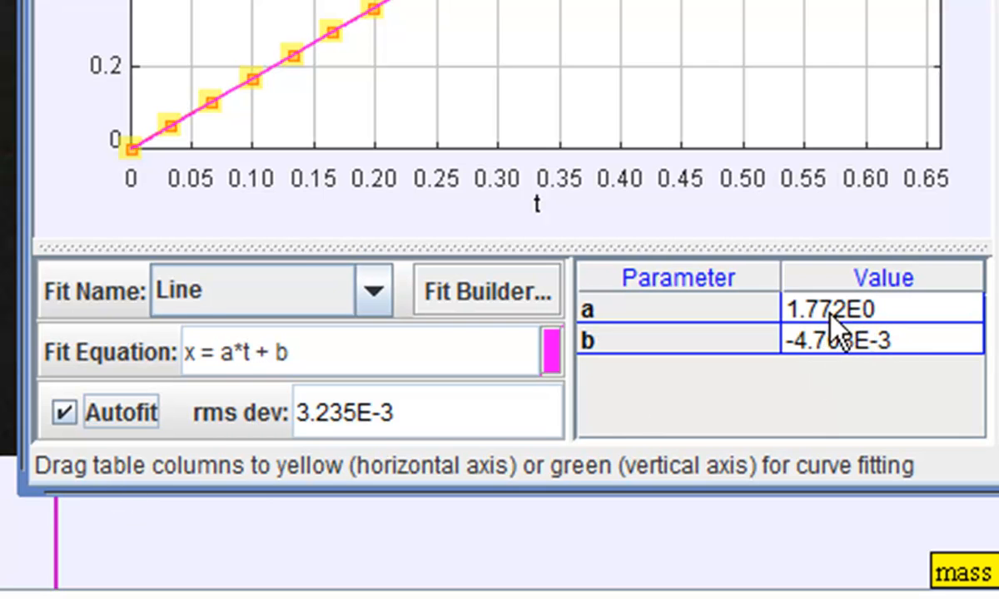
mouse_move(233, 383)
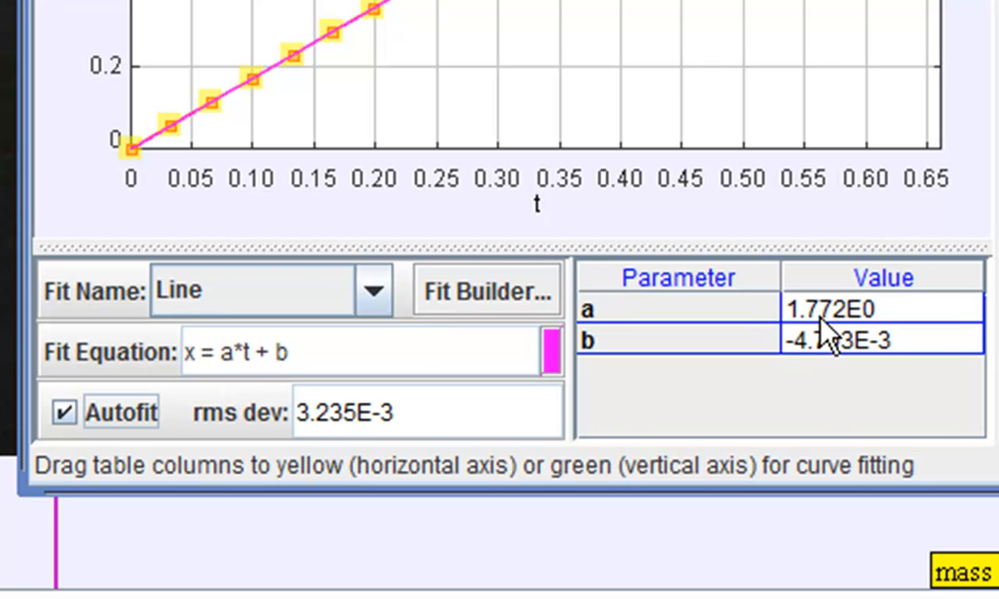
mouse_move(269, 380)
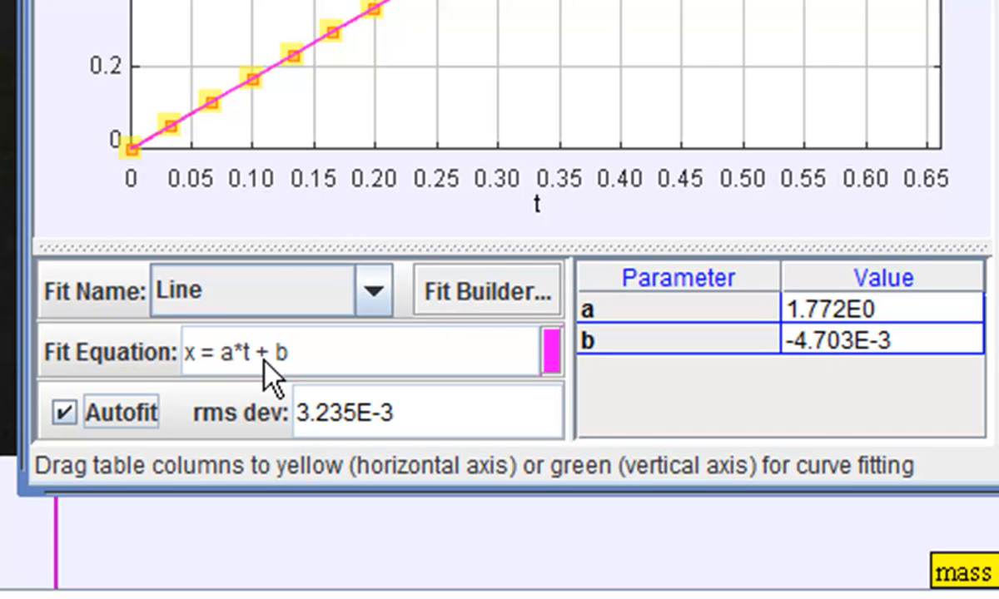
mouse_move(253, 391)
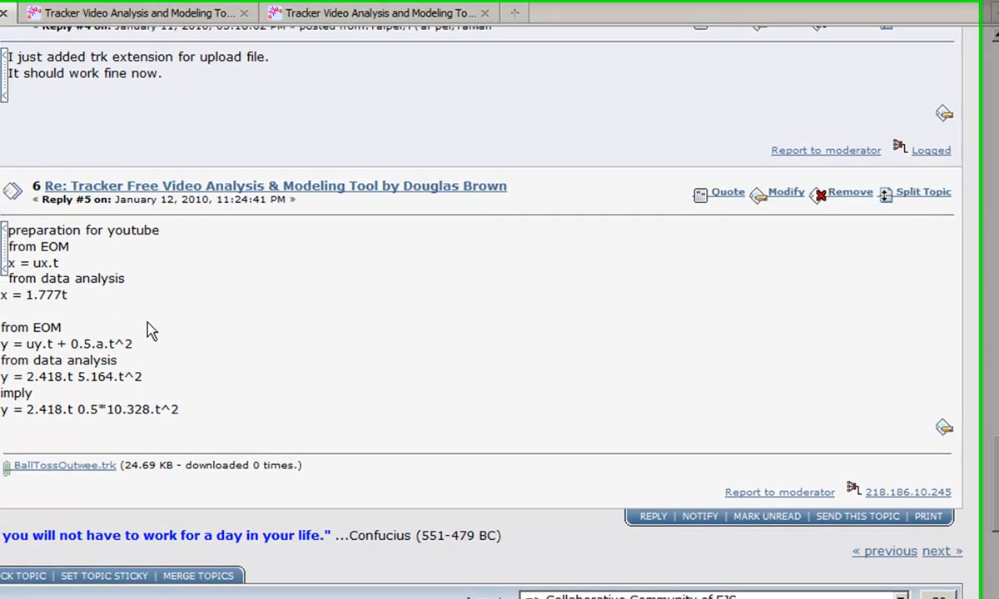
Modify the forum post to read x = 1.772t, matching the fitted slope.
left_click_drag(25, 227, 90, 291)
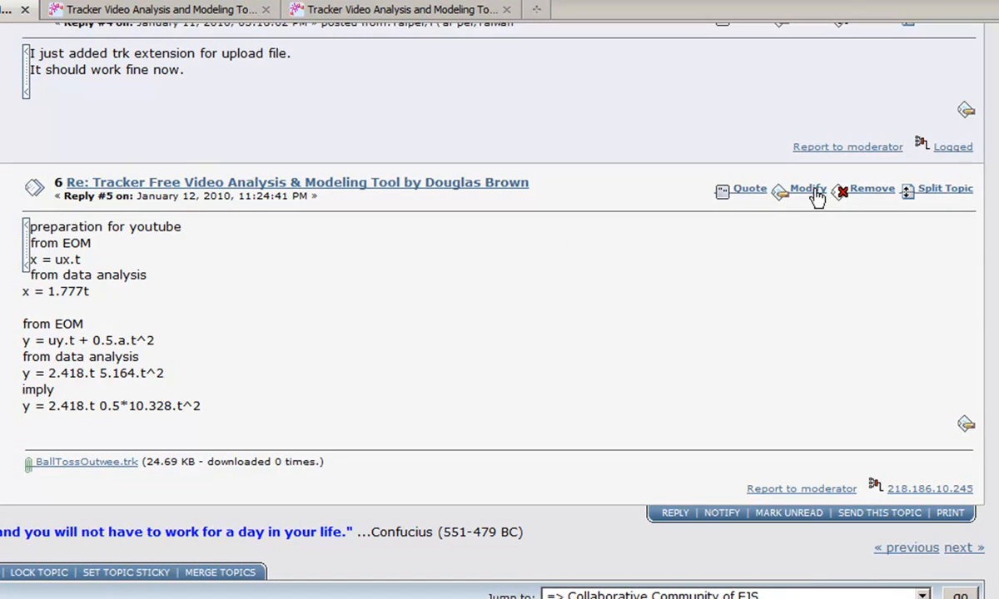
mouse_move(802, 199)
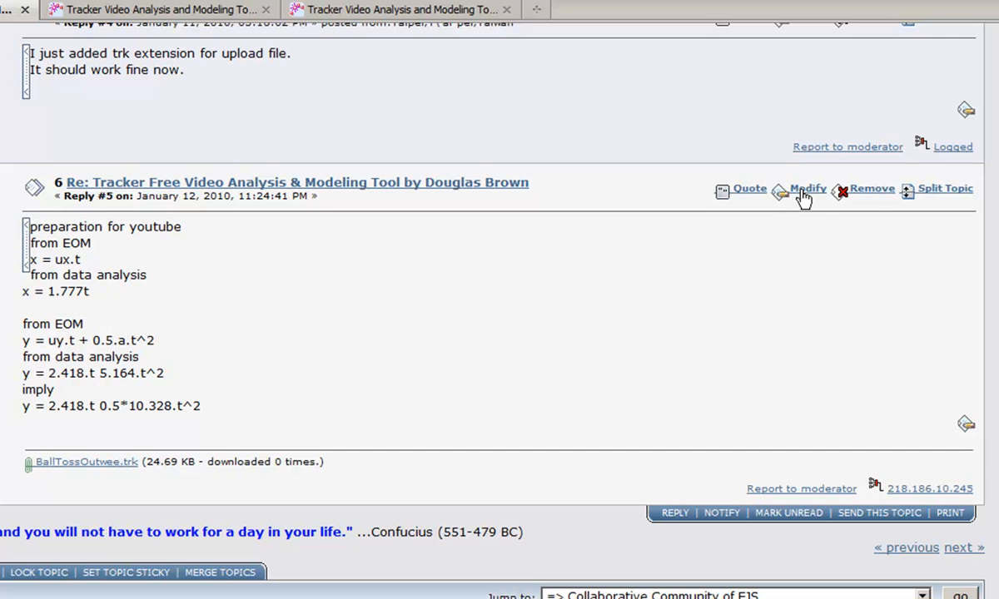
left_click(806, 188)
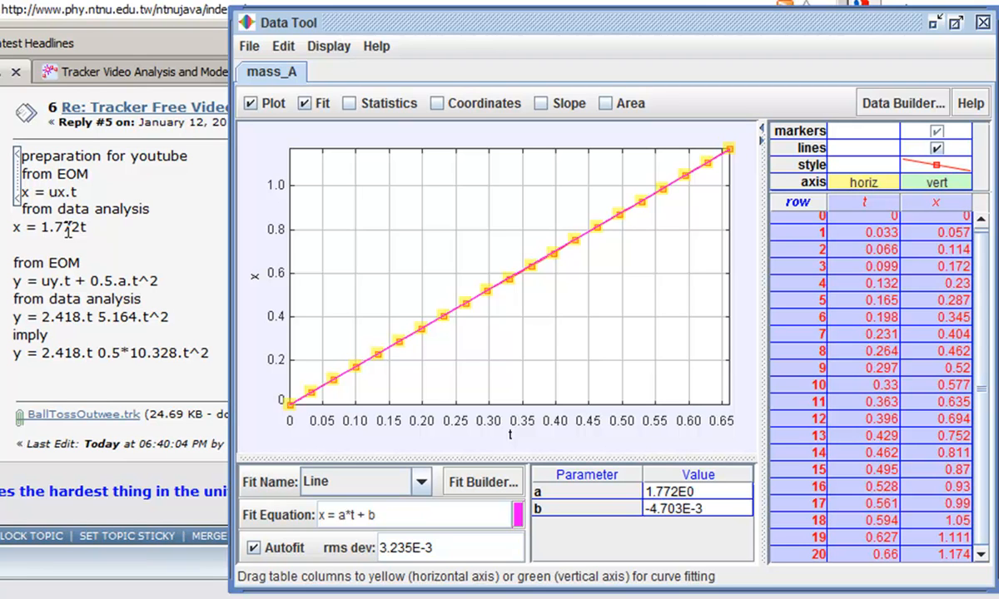
mouse_move(113, 240)
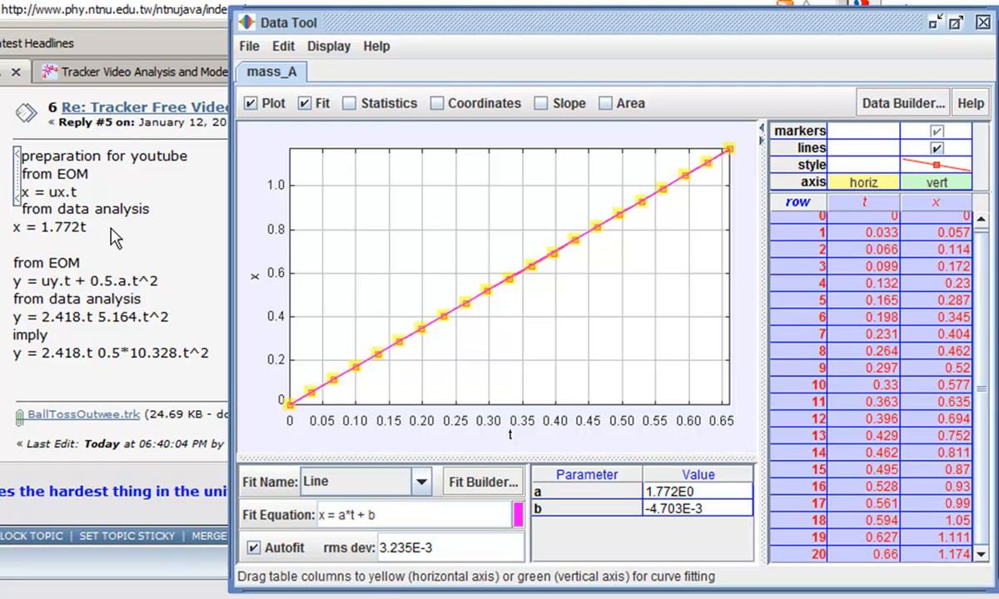
mouse_move(902, 117)
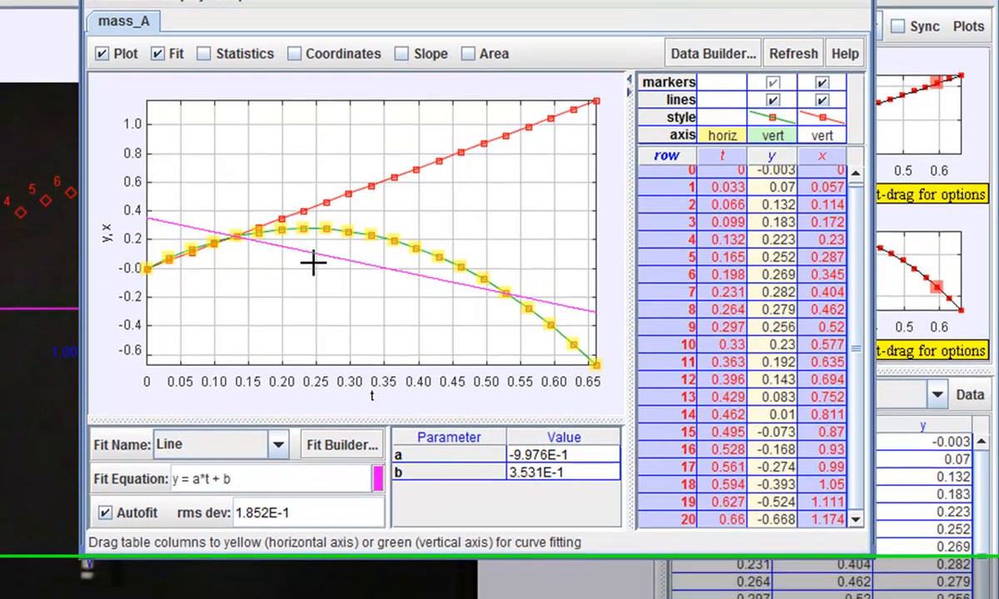
Switch the y–t fit to Parabola, giving a = -5.202E0, b = 2.436E0, c = -5.696E-3.
left_click(280, 490)
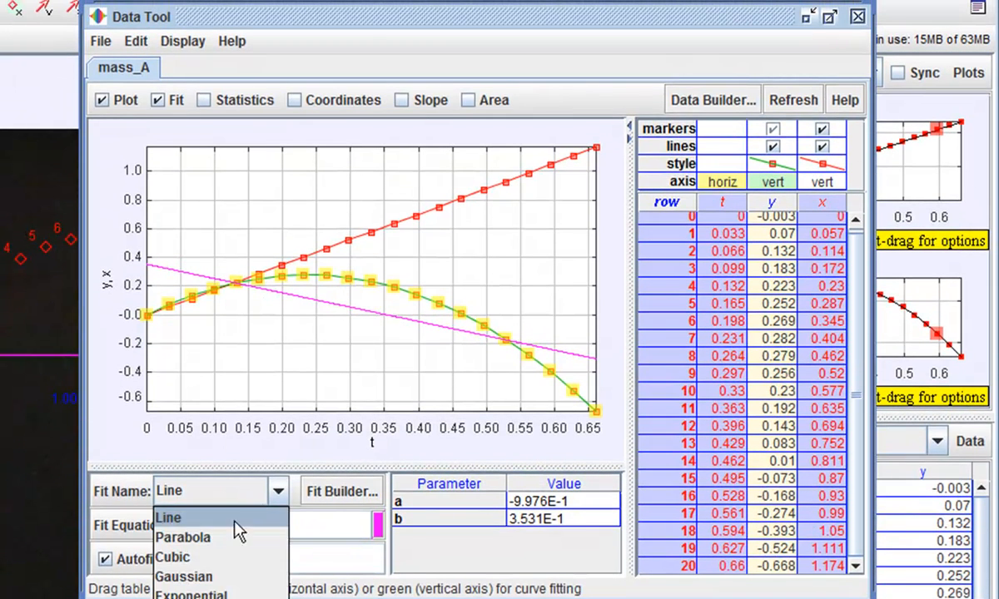
left_click(183, 536)
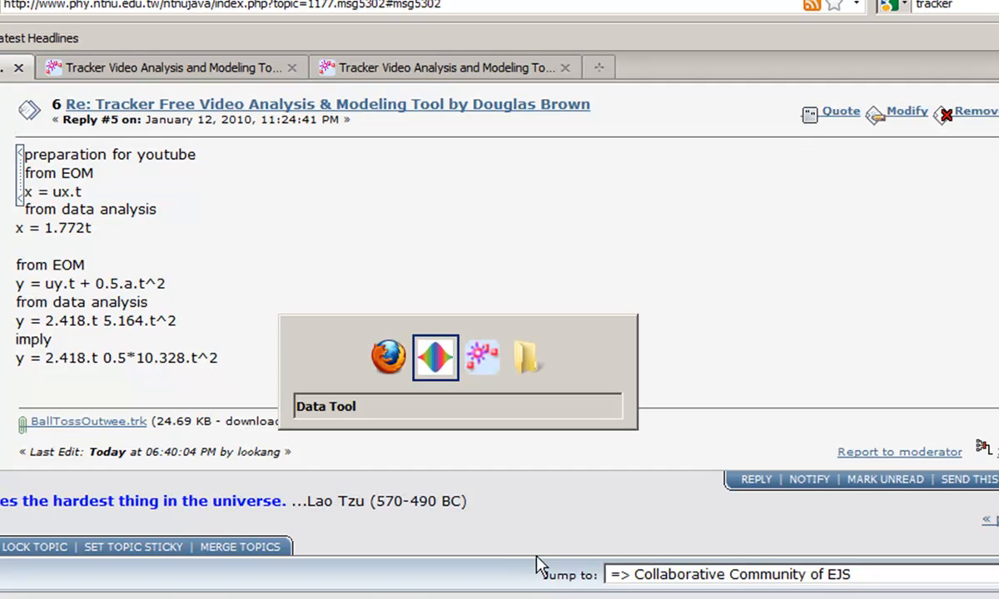
left_click(435, 356)
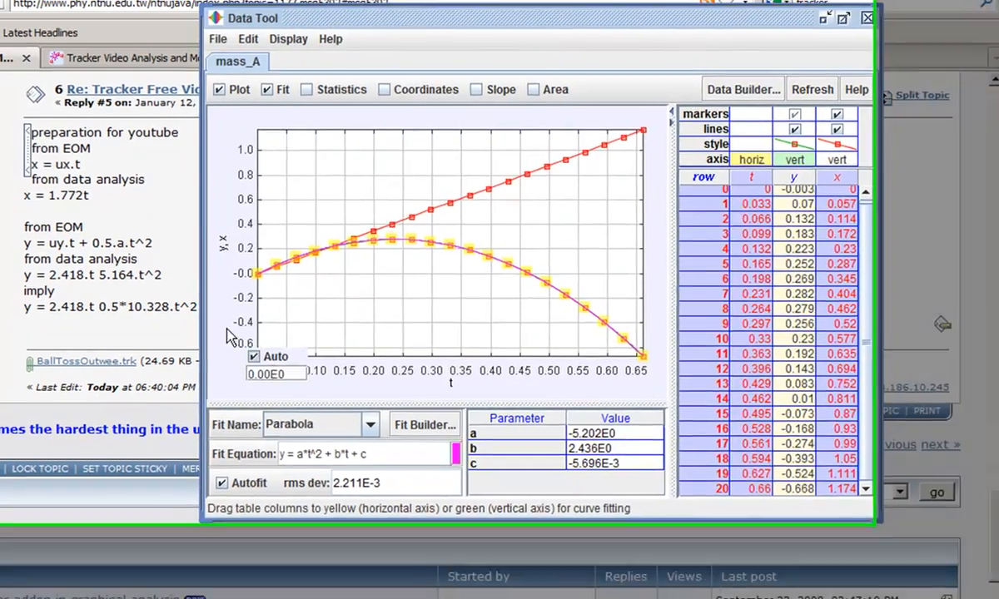
Return to the forum post and select the old y-equation text for revision.
left_click(867, 16)
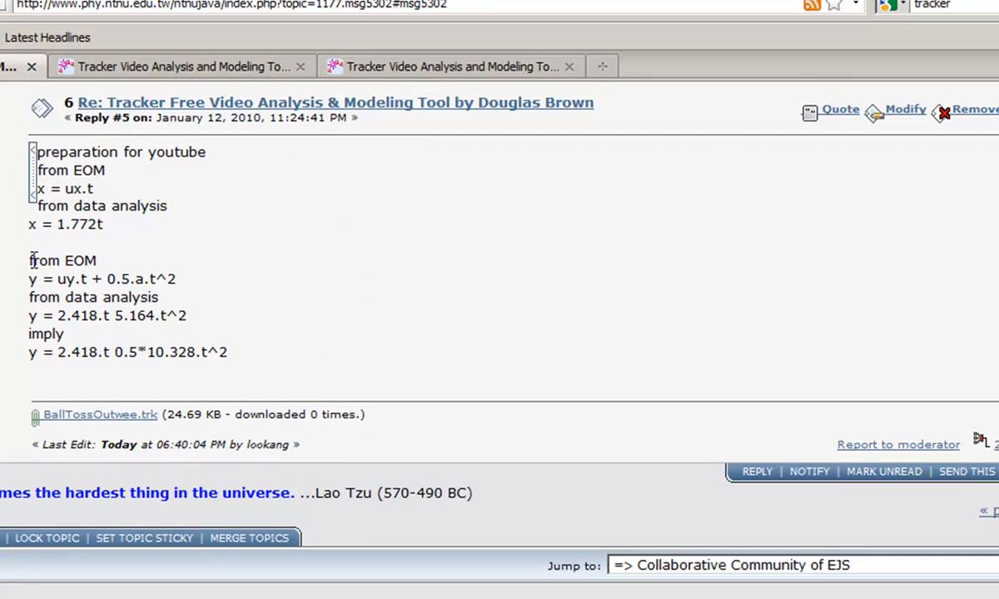
left_click_drag(29, 260, 227, 353)
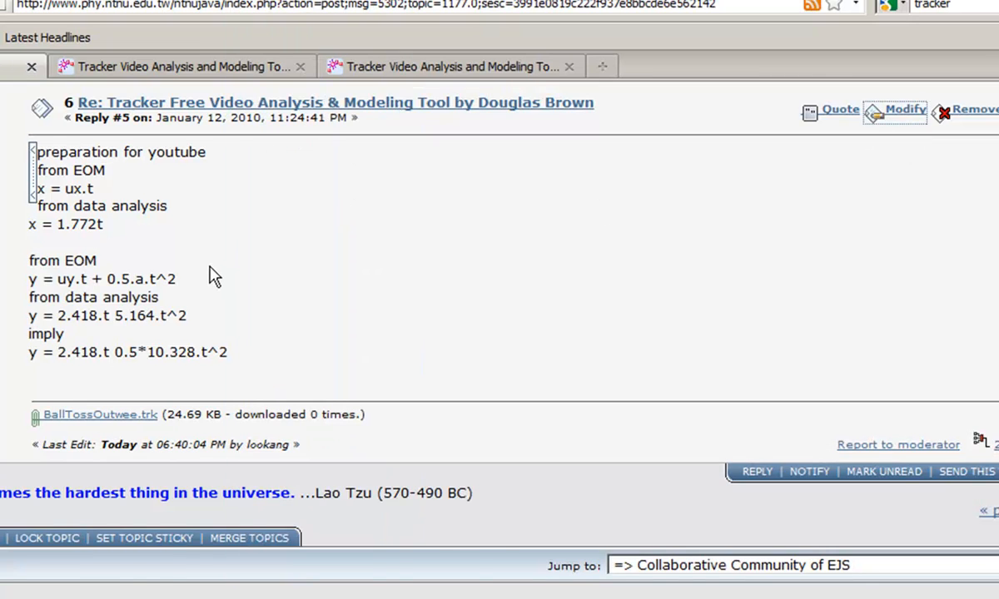
Edit the post's y equations to y = 2.436.t -5.202.t^2 and y = 2.436.t - 0.5*10.404.t^2 and save.
left_click(902, 110)
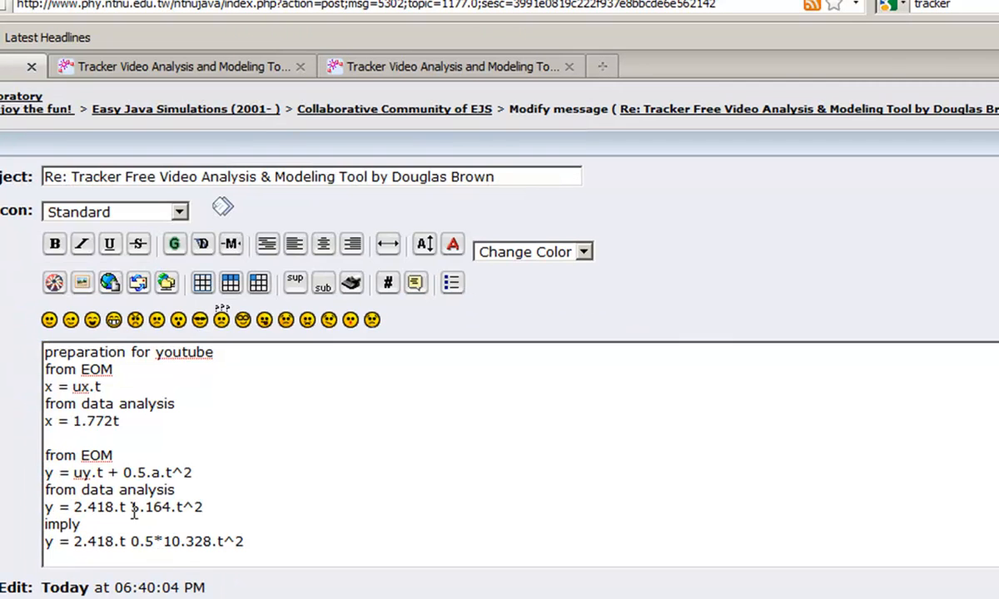
double_click(151, 506)
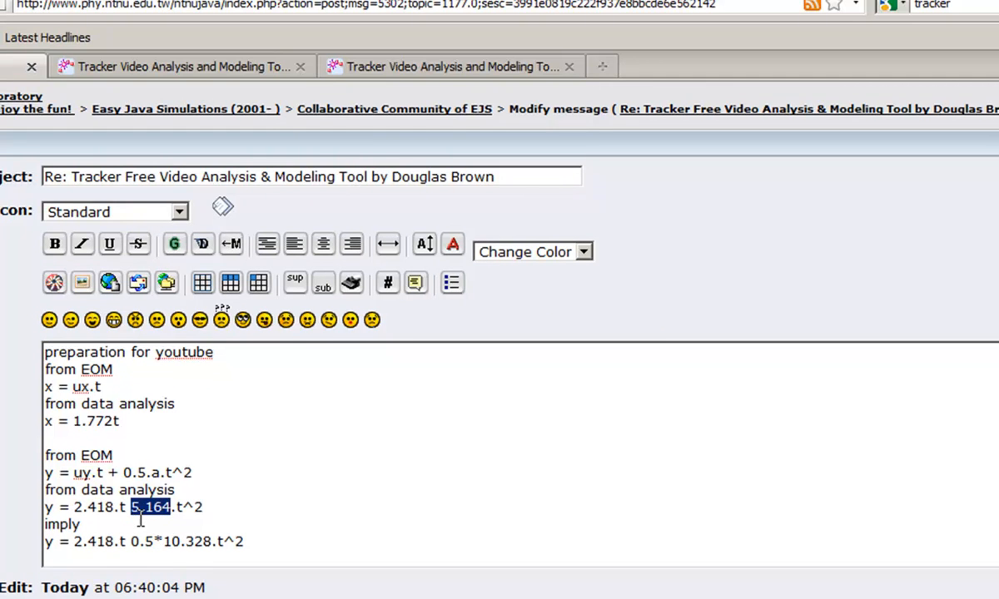
left_click(303, 526)
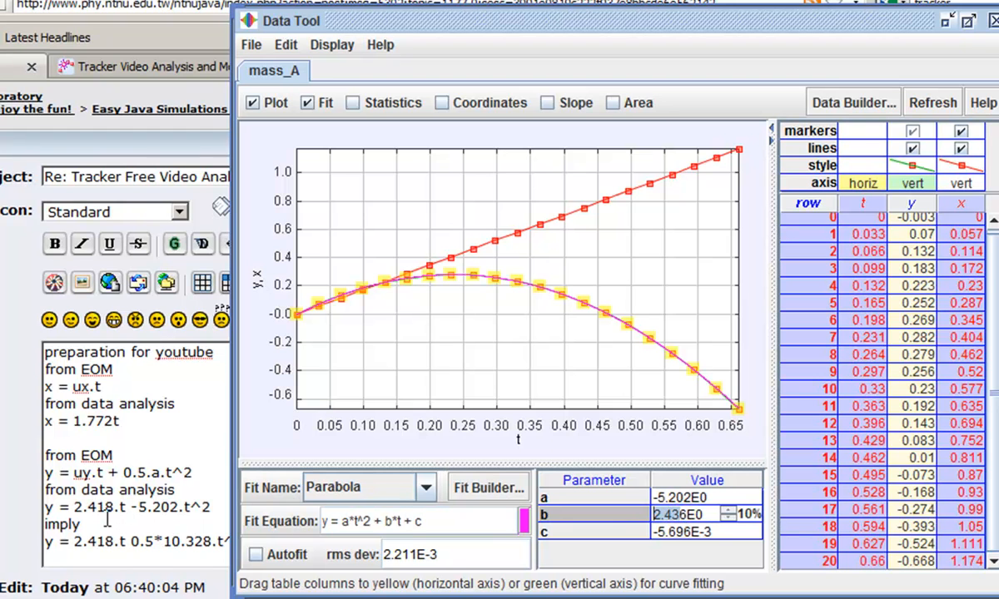
left_click(992, 20)
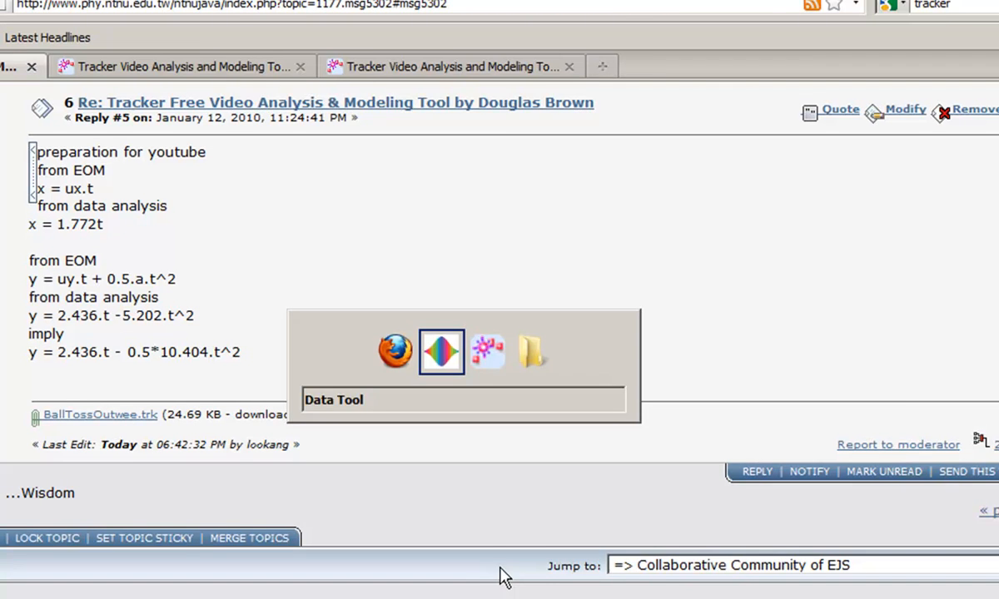
Return to Tracker and step the video back to an earlier ball position.
left_click(441, 350)
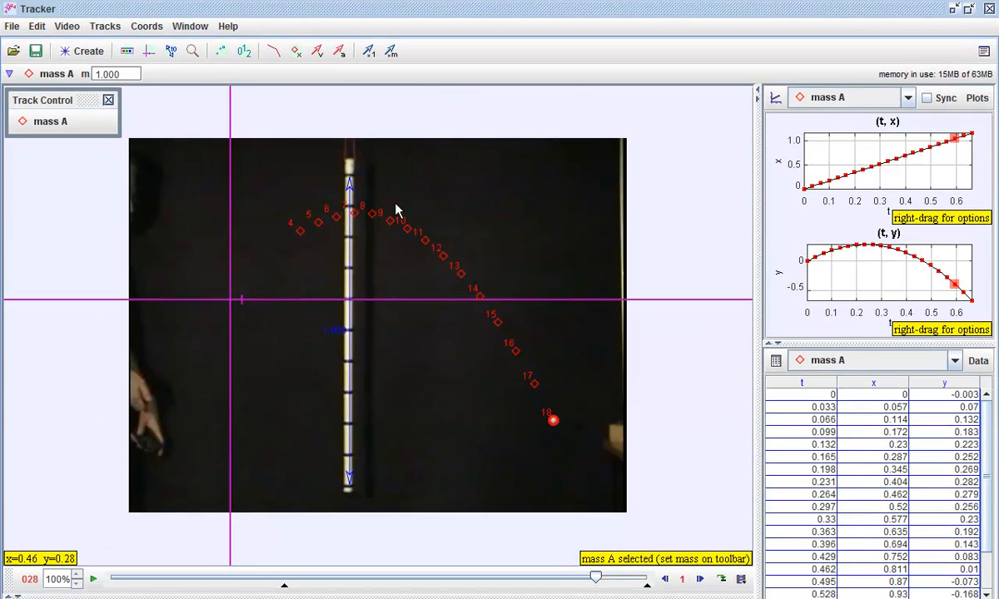
left_click_drag(596, 576, 431, 576)
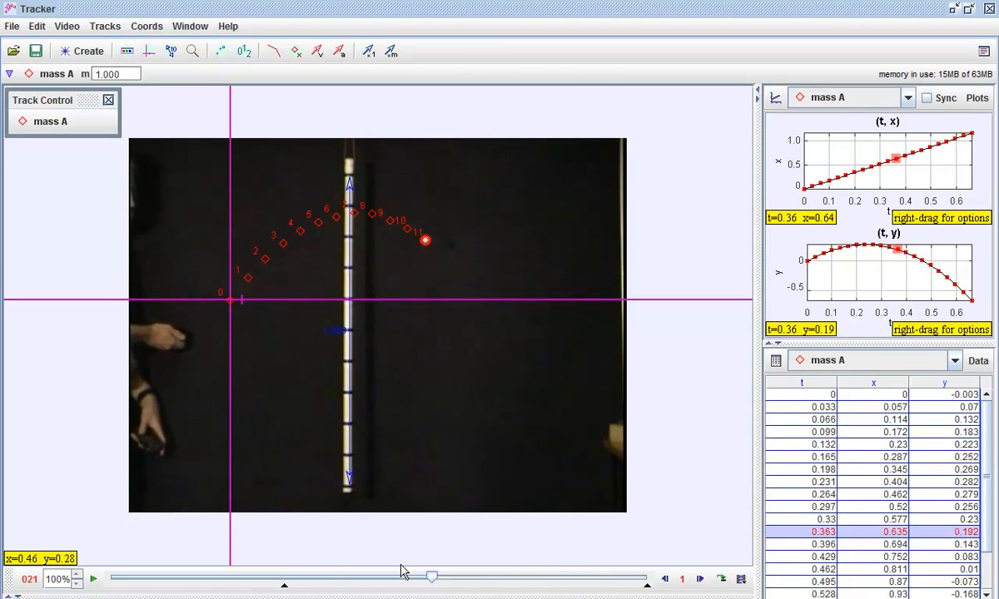